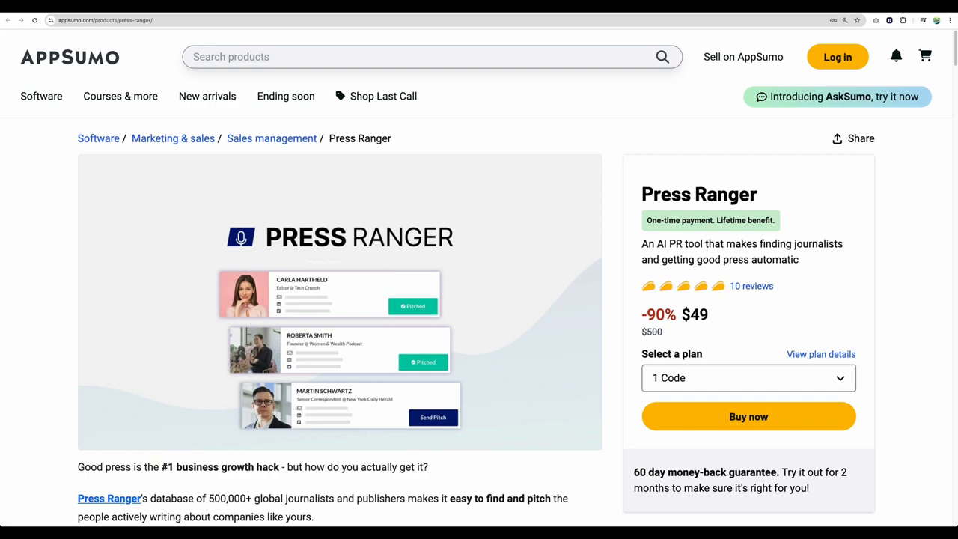
# Step: Scroll the Press Ranger deal page past TL;DR and At-a-glance into the Overview
pyautogui.scroll(-3)
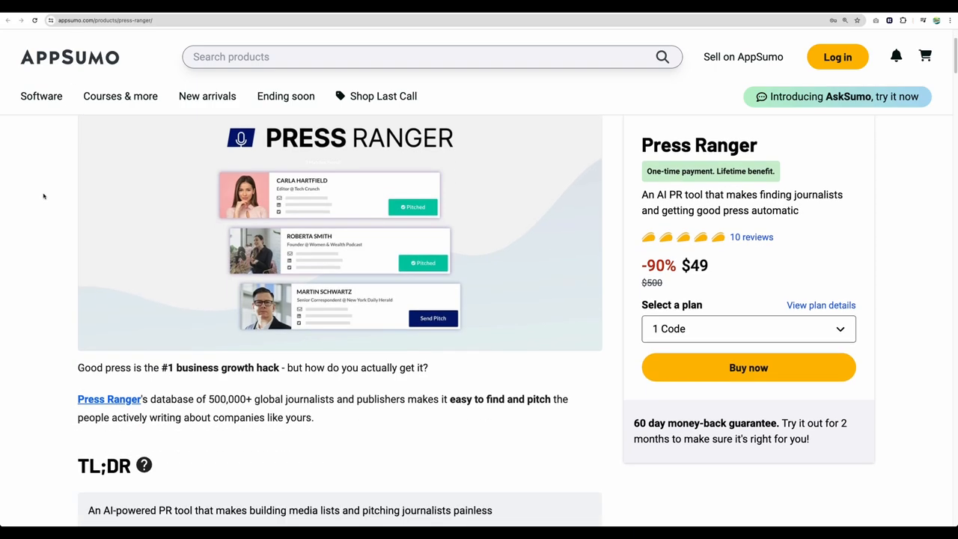
pyautogui.scroll(-3)
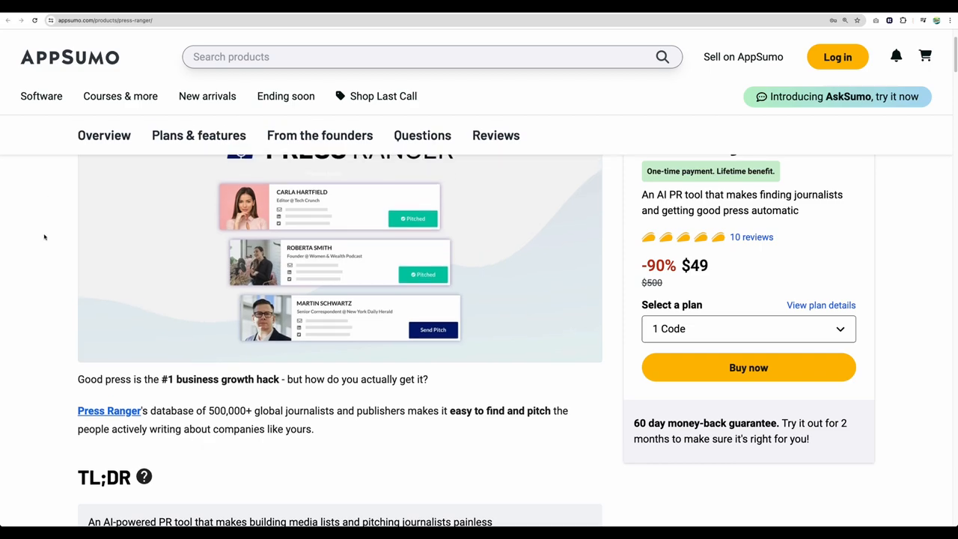
pyautogui.scroll(3)
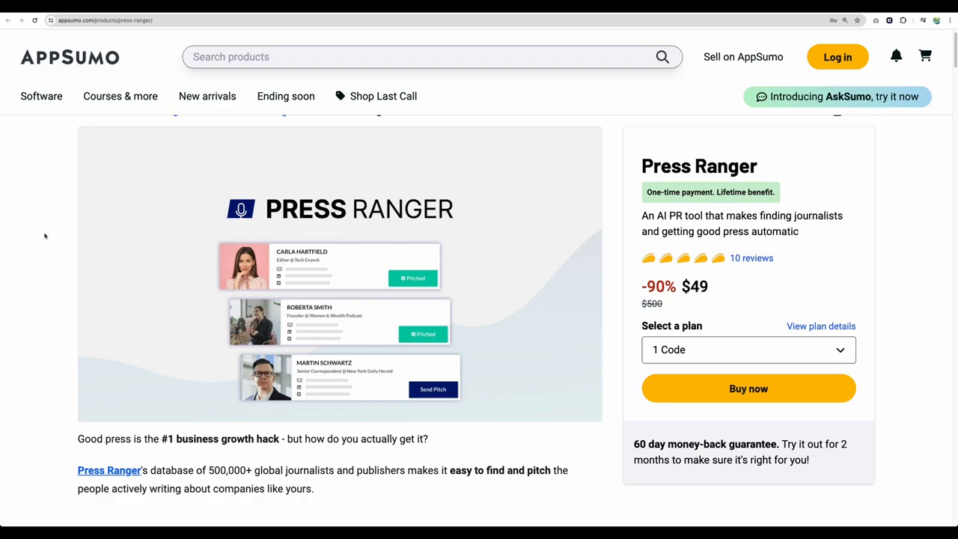
pyautogui.moveTo(42, 252)
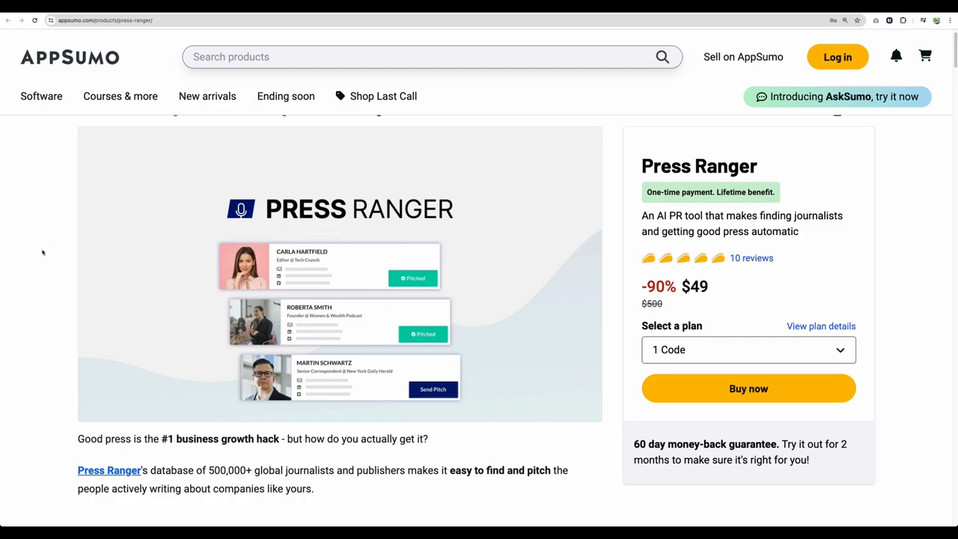
pyautogui.scroll(-3)
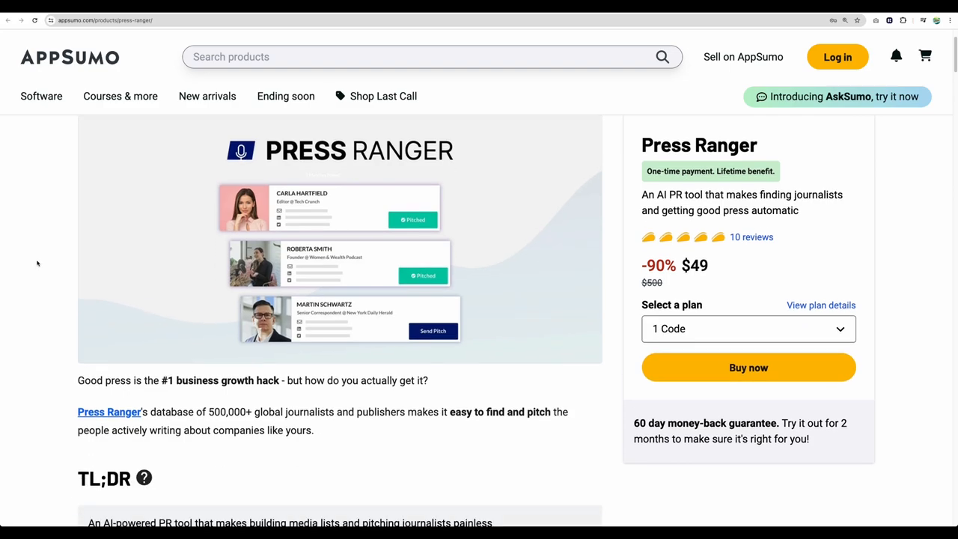
pyautogui.scroll(-3)
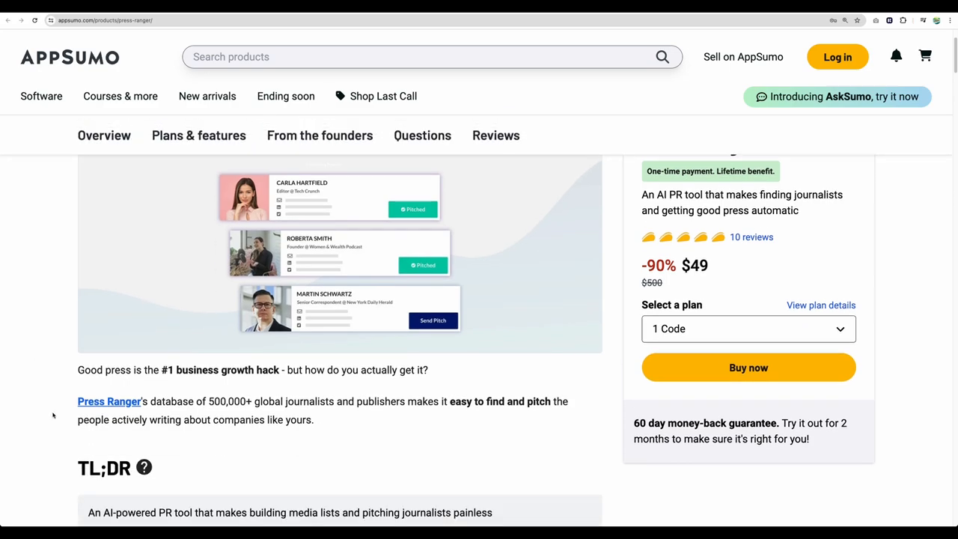
pyautogui.moveTo(91, 444)
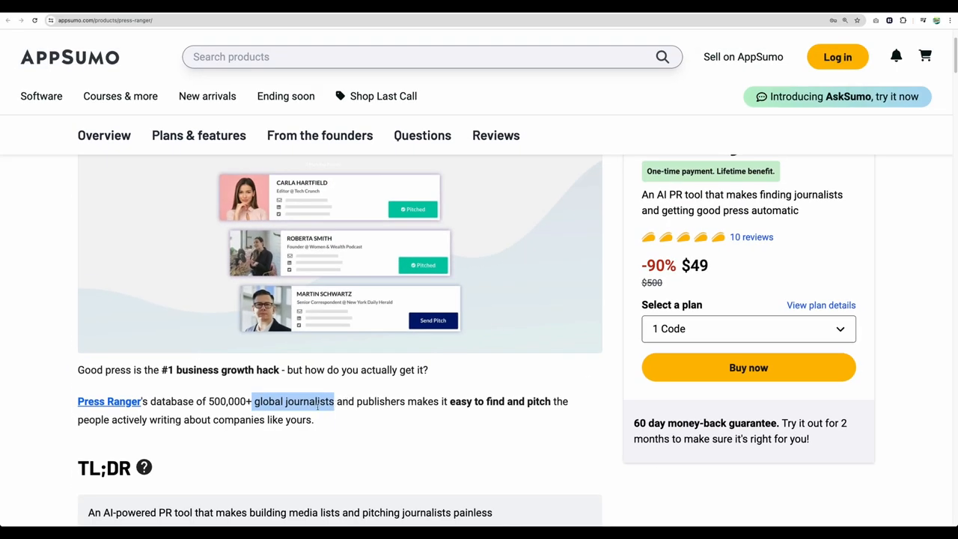
pyautogui.scroll(3)
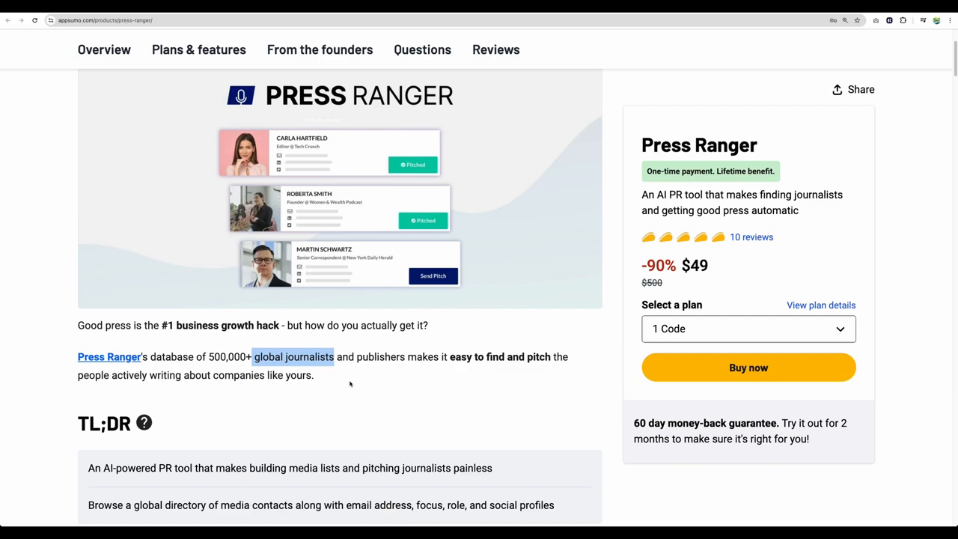
pyautogui.scroll(-3)
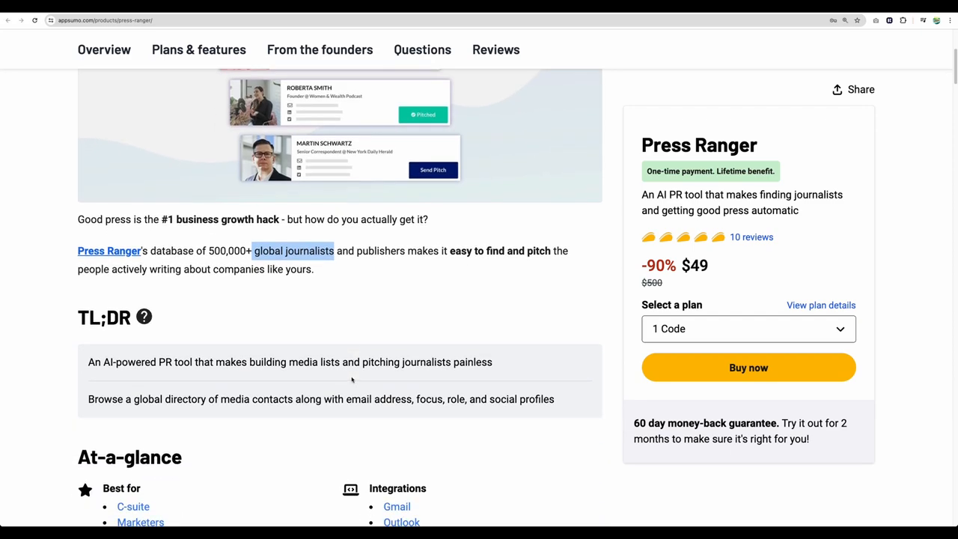
pyautogui.moveTo(474, 291)
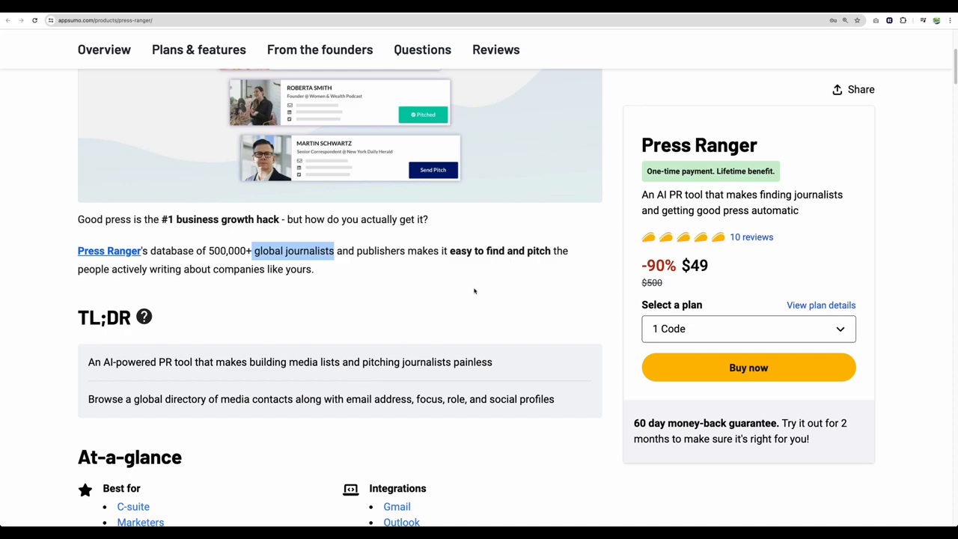
pyautogui.scroll(-3)
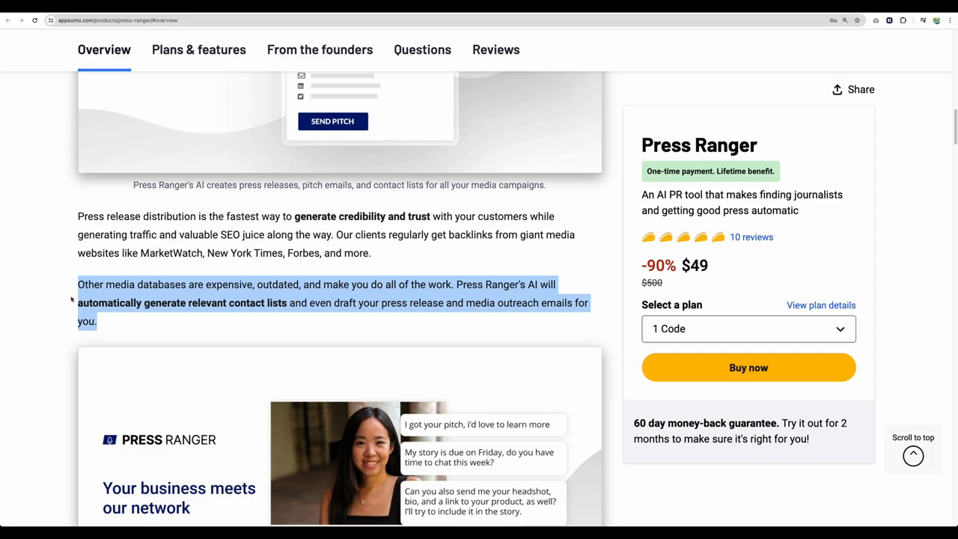
# Step: Scroll down to Plans & features comparing Plan 1 ($49) and Plan 2 ($98)
pyautogui.scroll(-3)
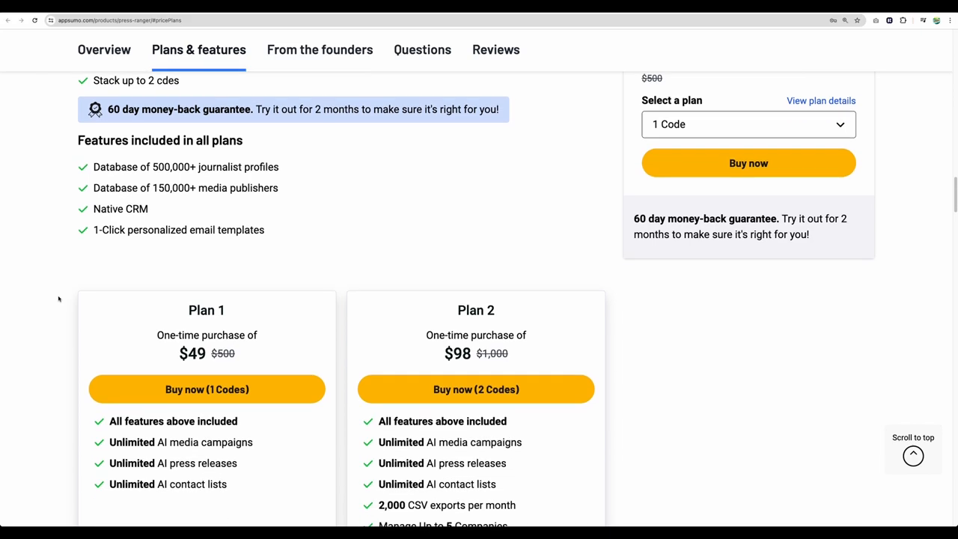
pyautogui.scroll(-3)
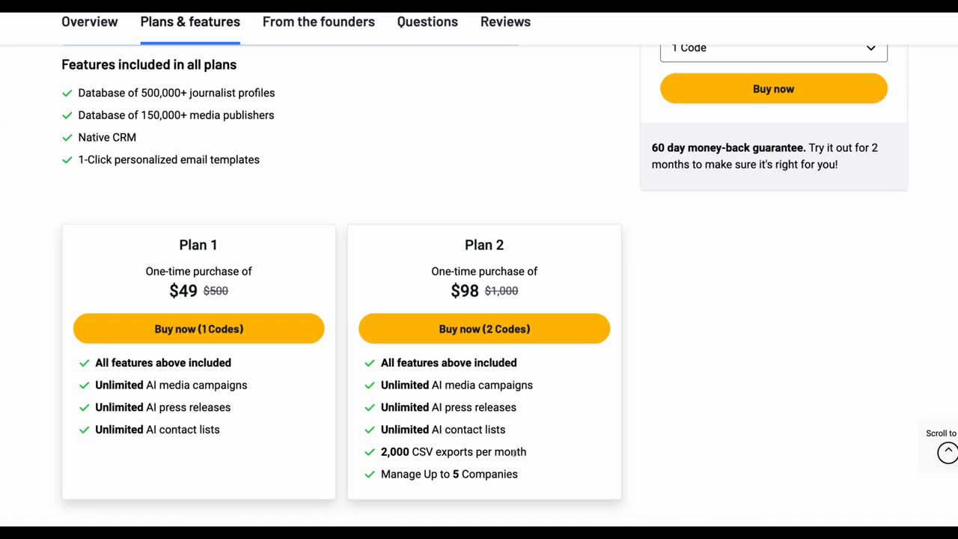
# Step: Open the Questions tab and browse the 52 buyer questions and founder replies
pyautogui.click(427, 21)
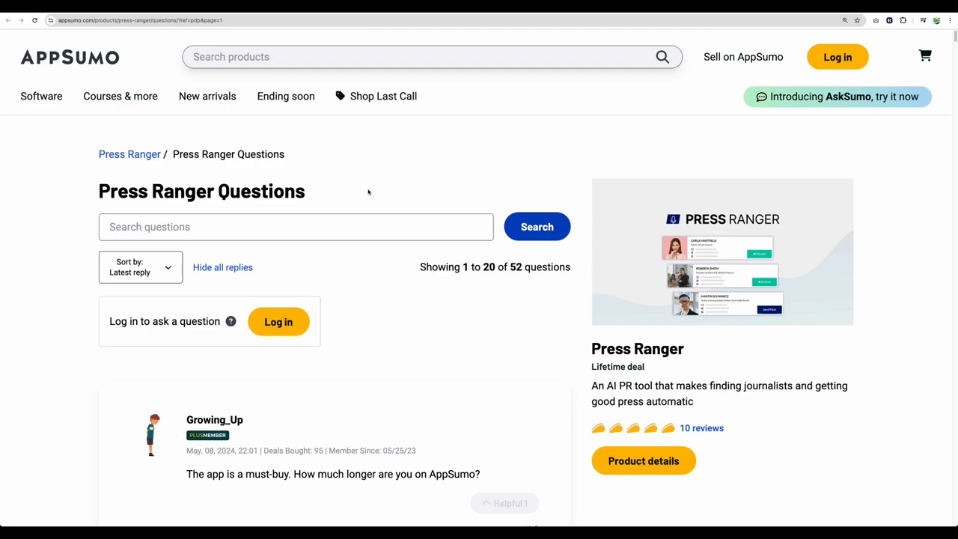
pyautogui.scroll(-3)
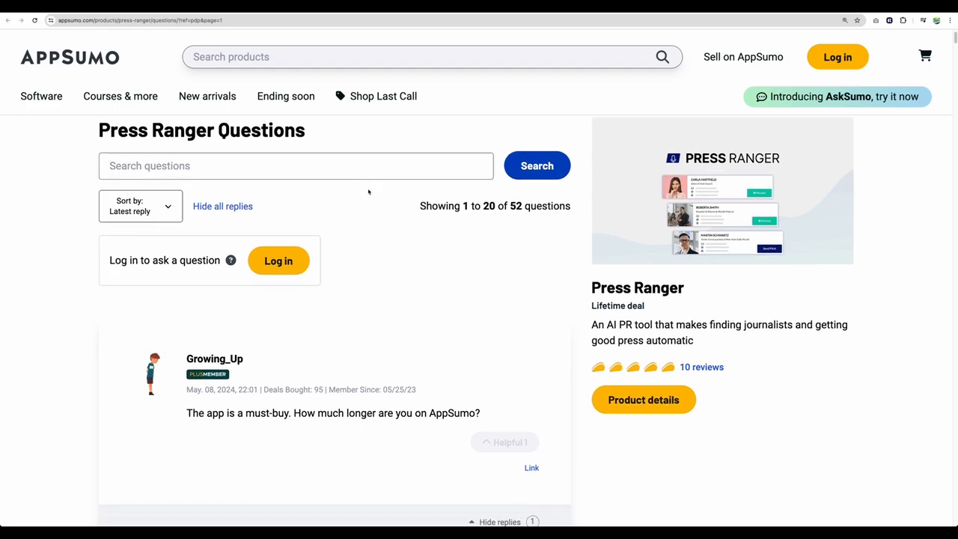
pyautogui.scroll(3)
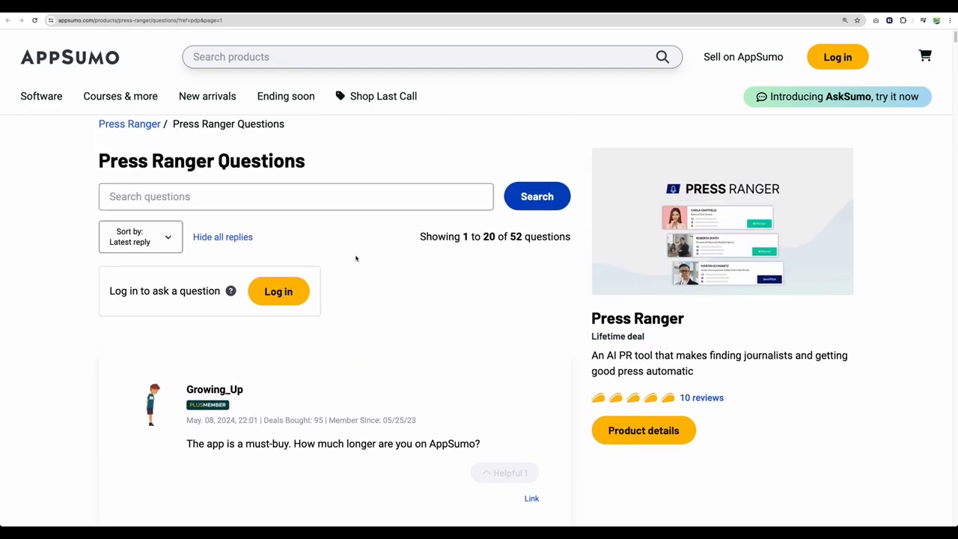
pyautogui.scroll(-3)
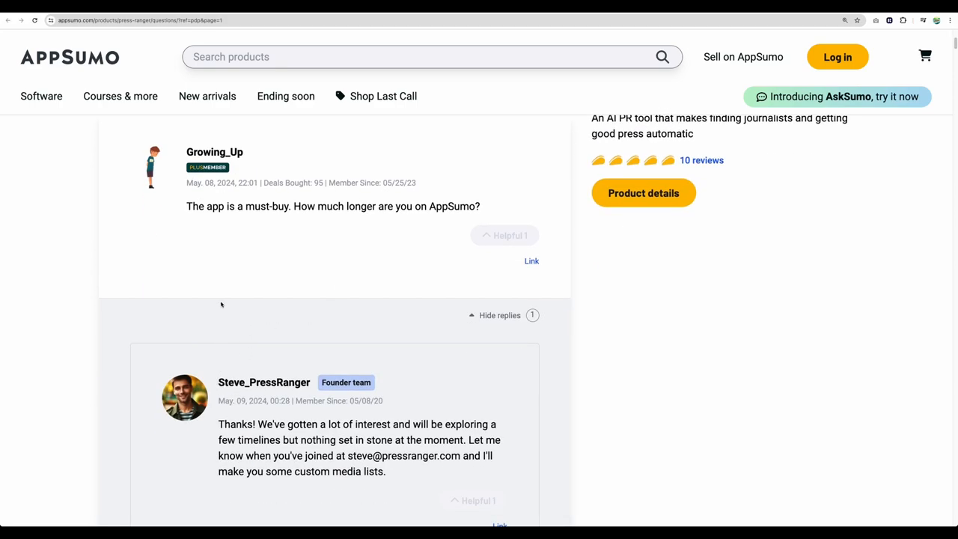
pyautogui.scroll(-3)
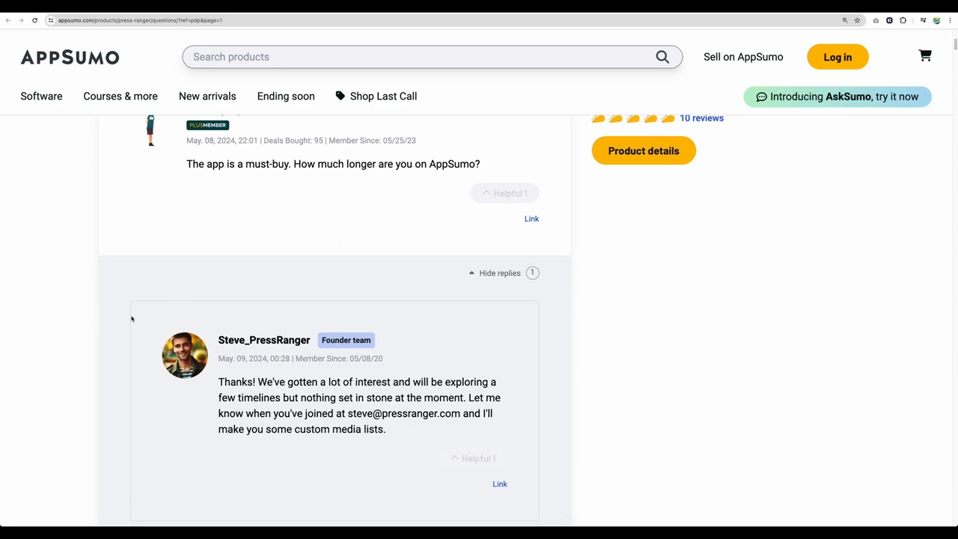
pyautogui.scroll(-3)
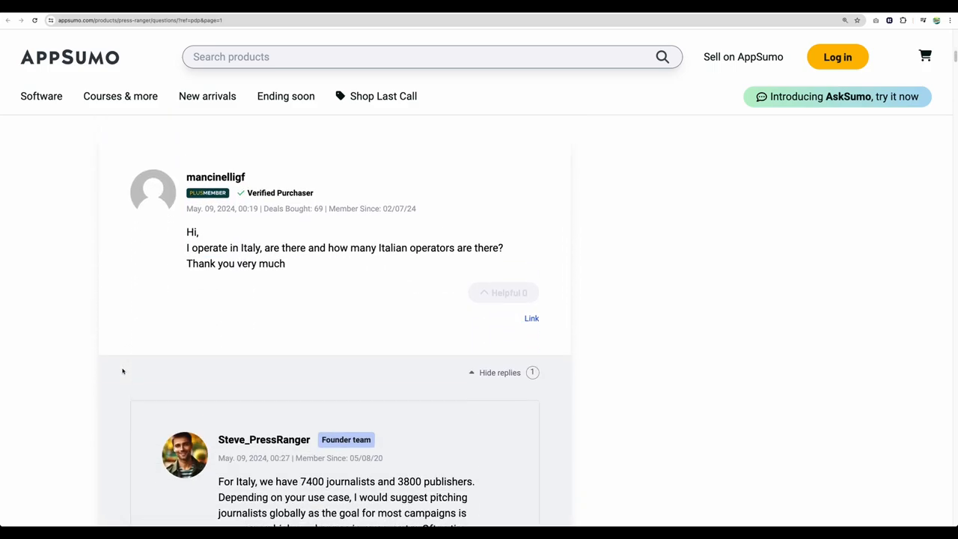
pyautogui.scroll(-3)
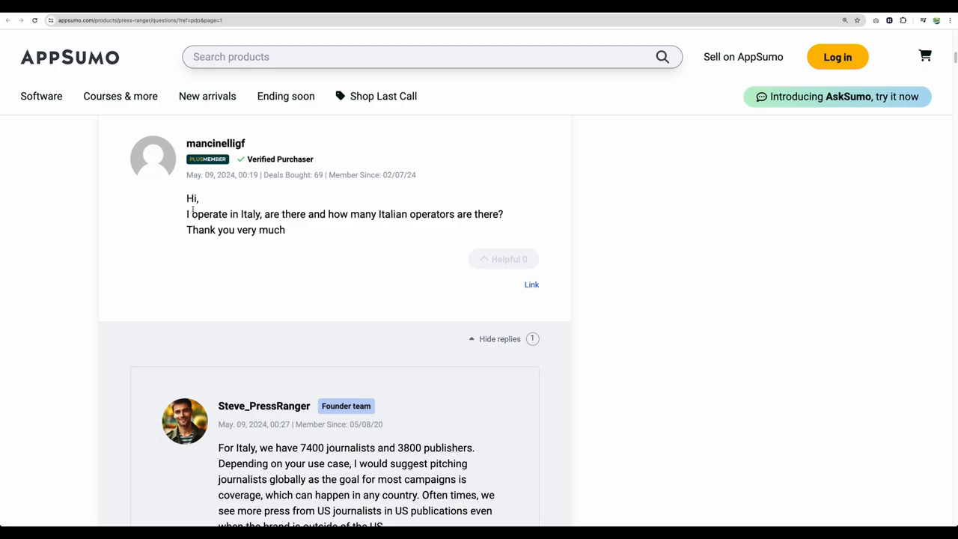
pyautogui.moveTo(322, 319)
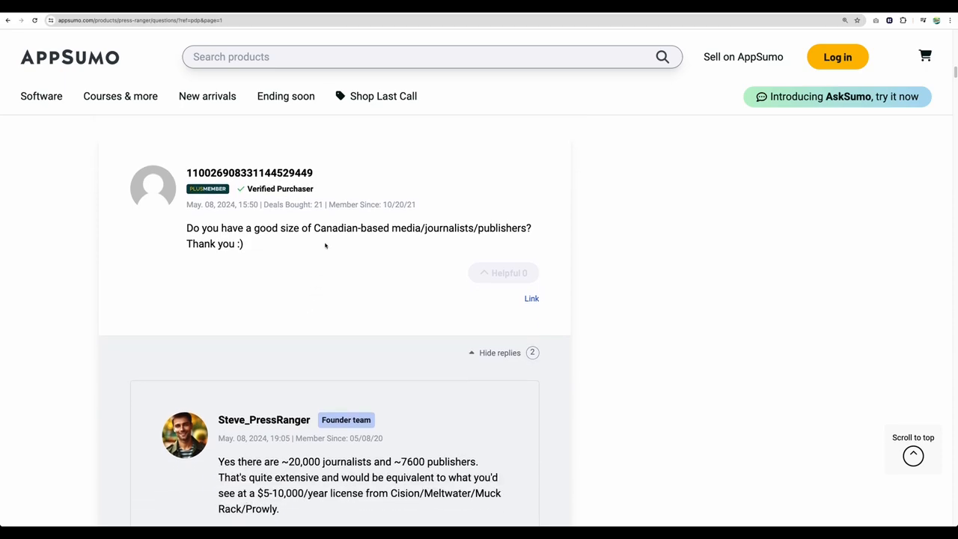
pyautogui.scroll(-3)
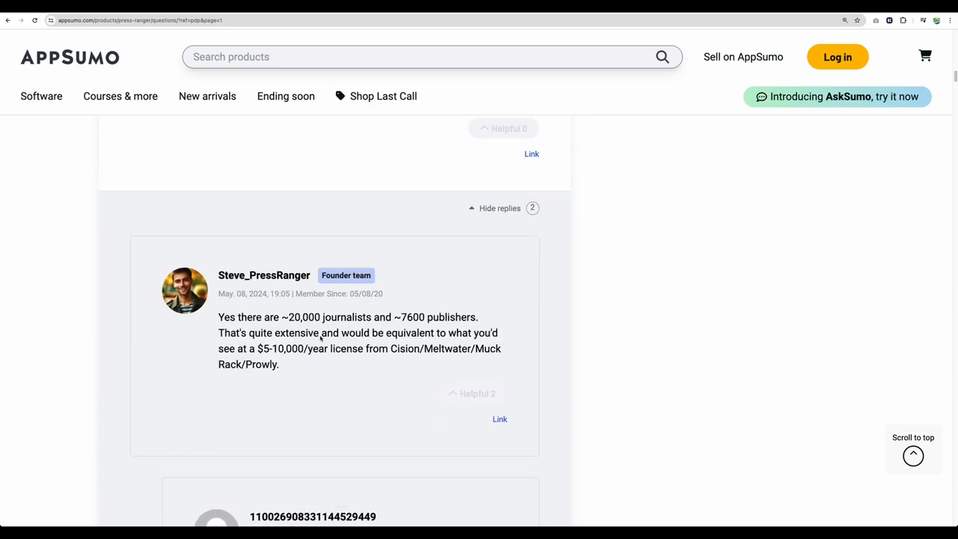
pyautogui.scroll(-3)
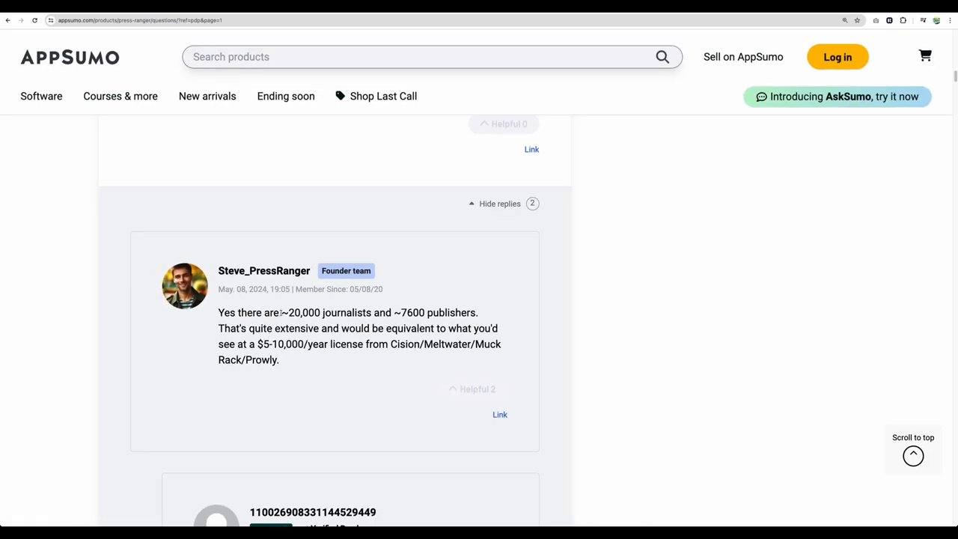
pyautogui.scroll(-3)
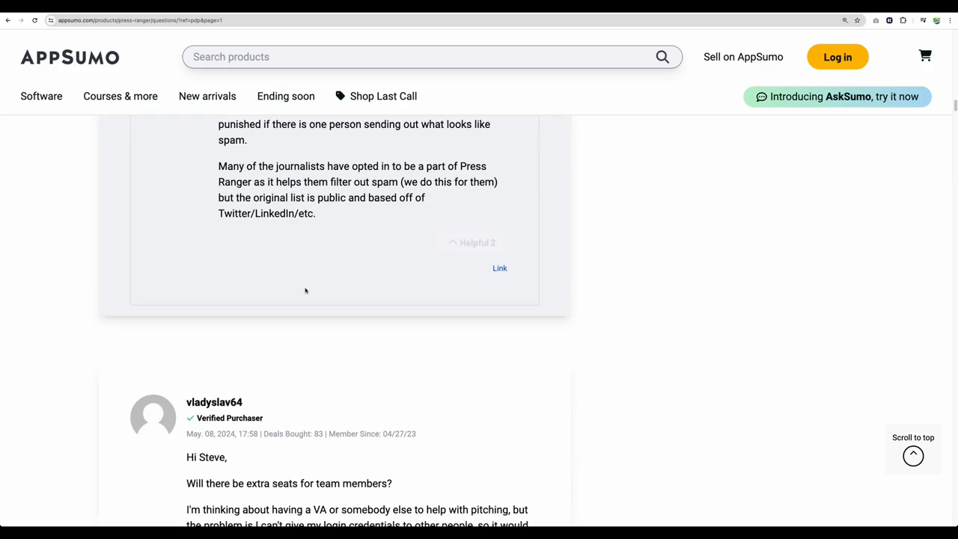
pyautogui.scroll(-3)
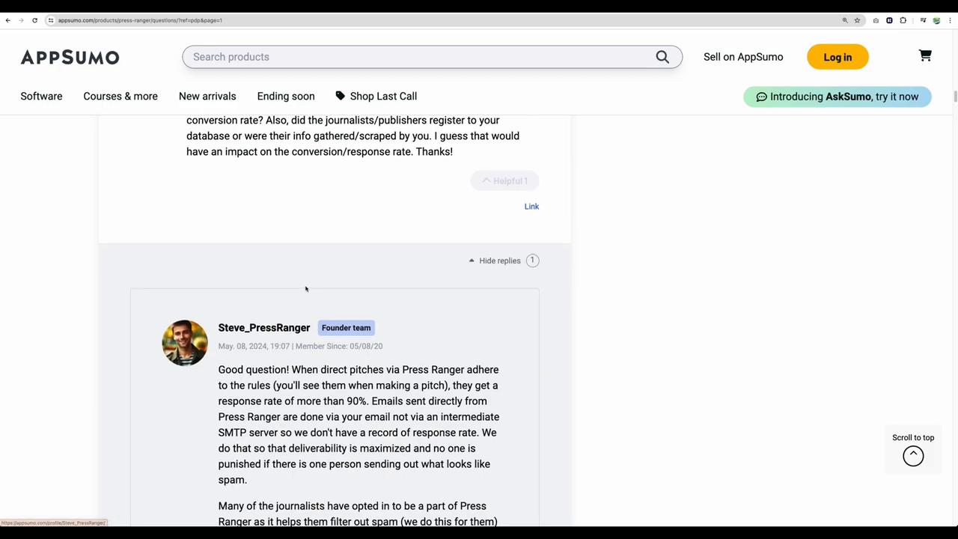
pyautogui.scroll(3)
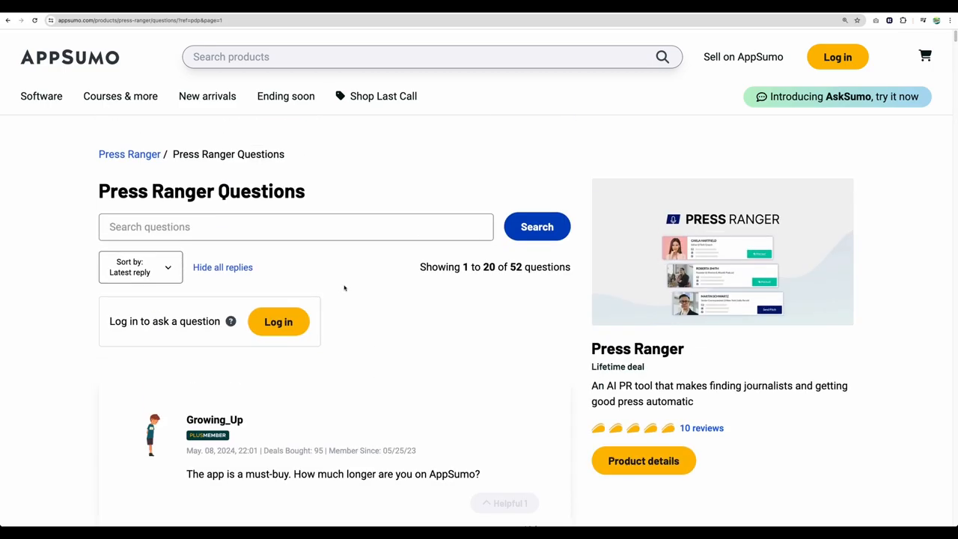
pyautogui.moveTo(378, 287)
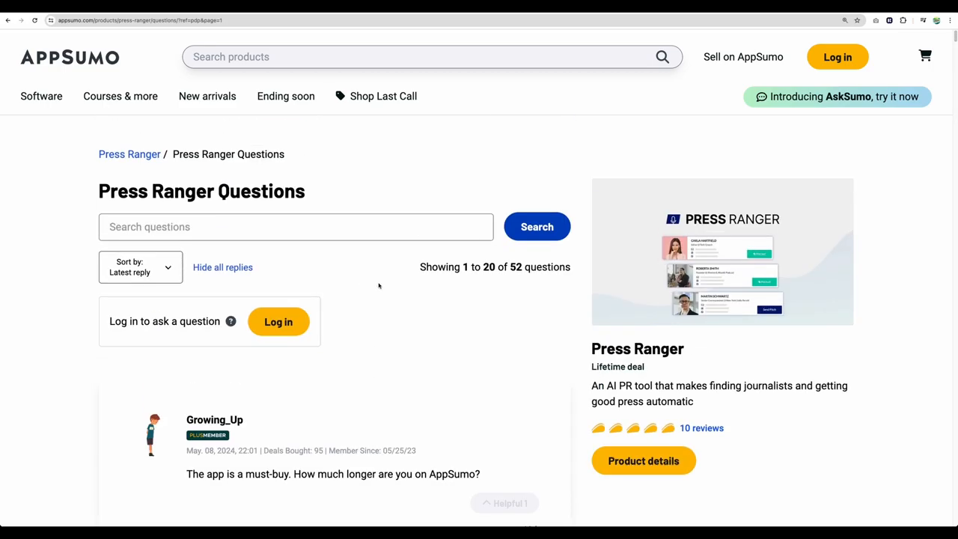
pyautogui.moveTo(397, 132)
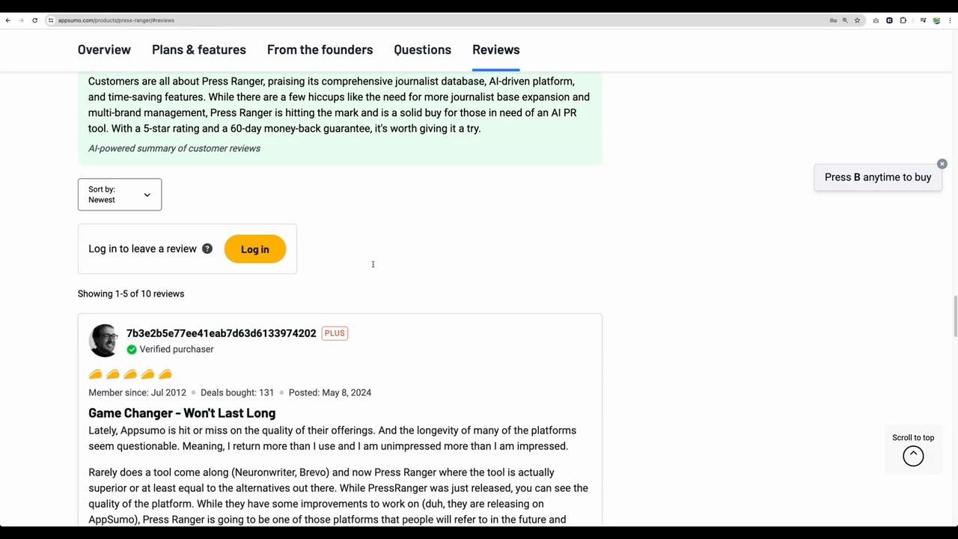
pyautogui.scroll(-3)
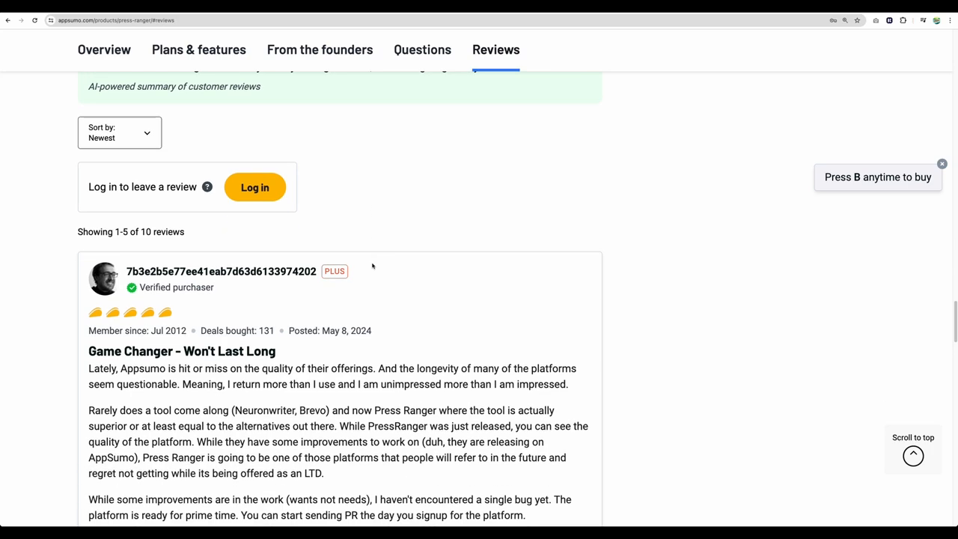
pyautogui.scroll(-3)
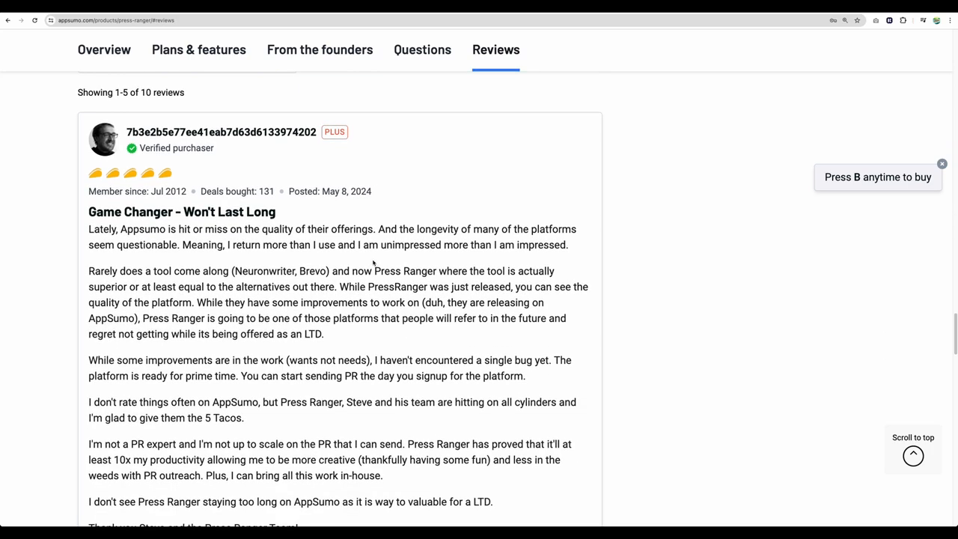
pyautogui.doubleClick(329, 191)
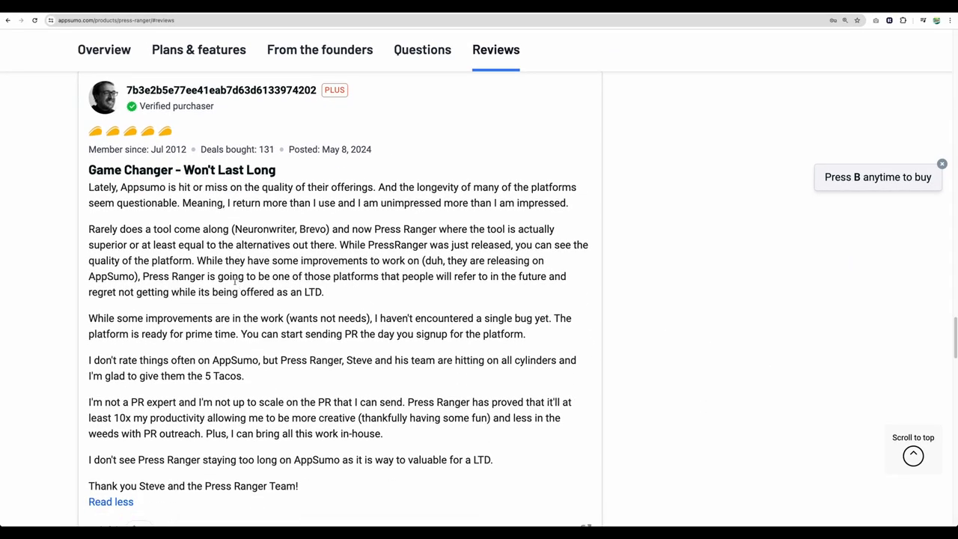
pyautogui.scroll(-3)
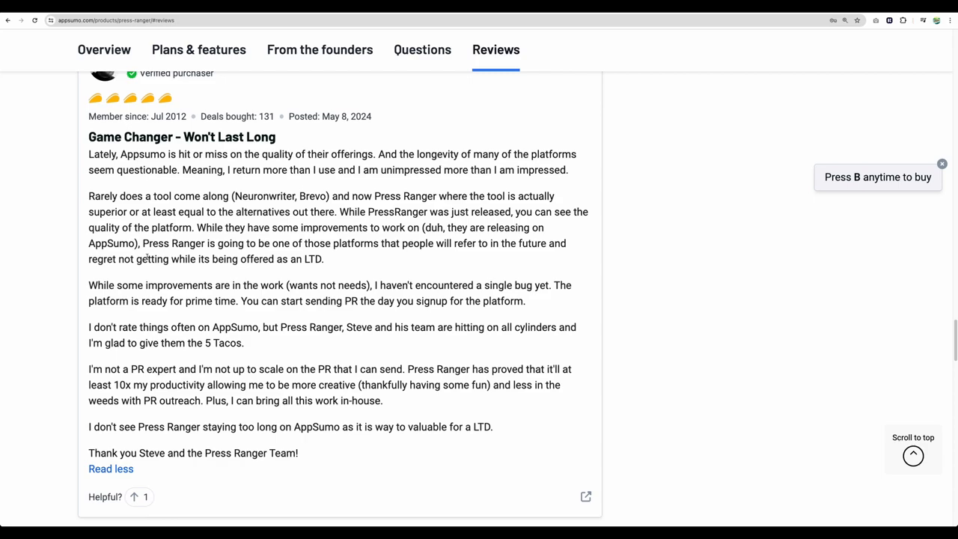
pyautogui.scroll(-3)
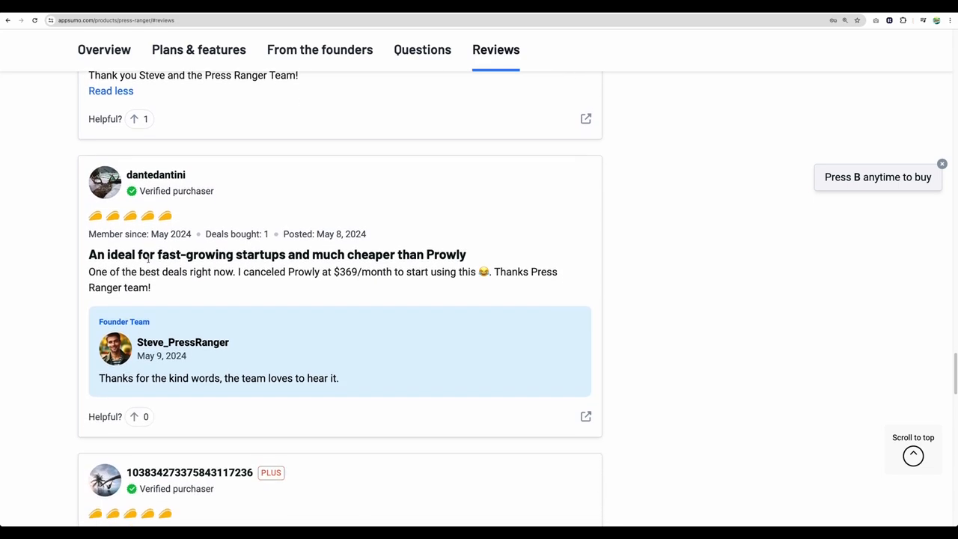
pyautogui.scroll(-3)
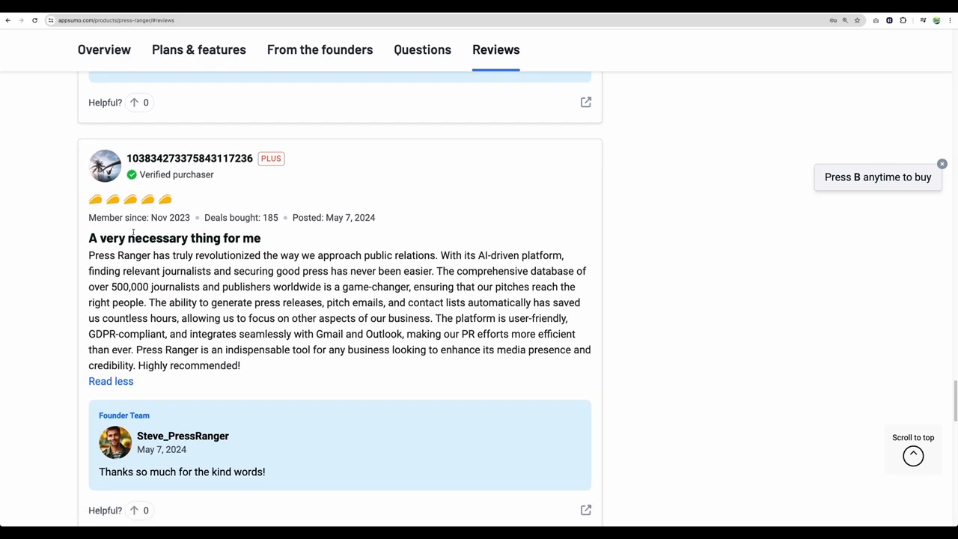
pyautogui.scroll(-3)
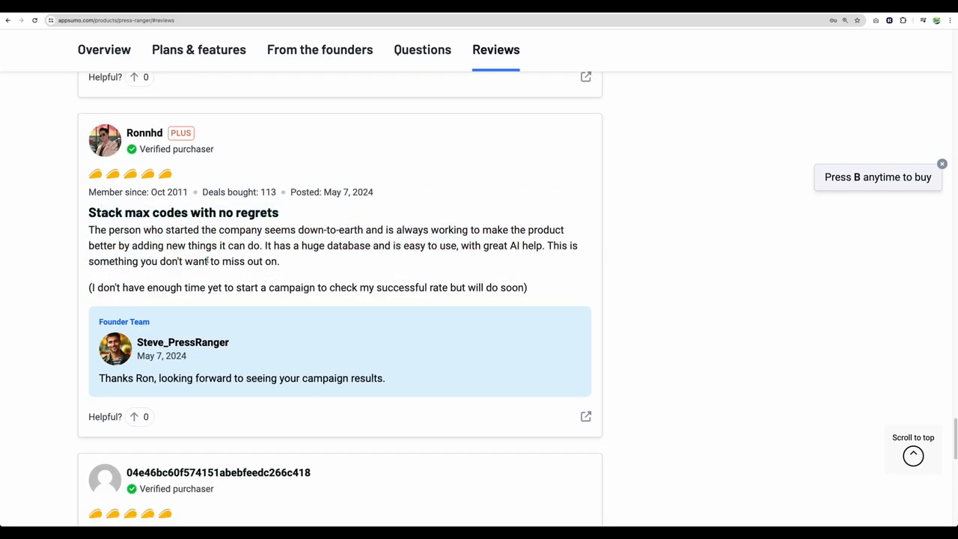
pyautogui.scroll(-3)
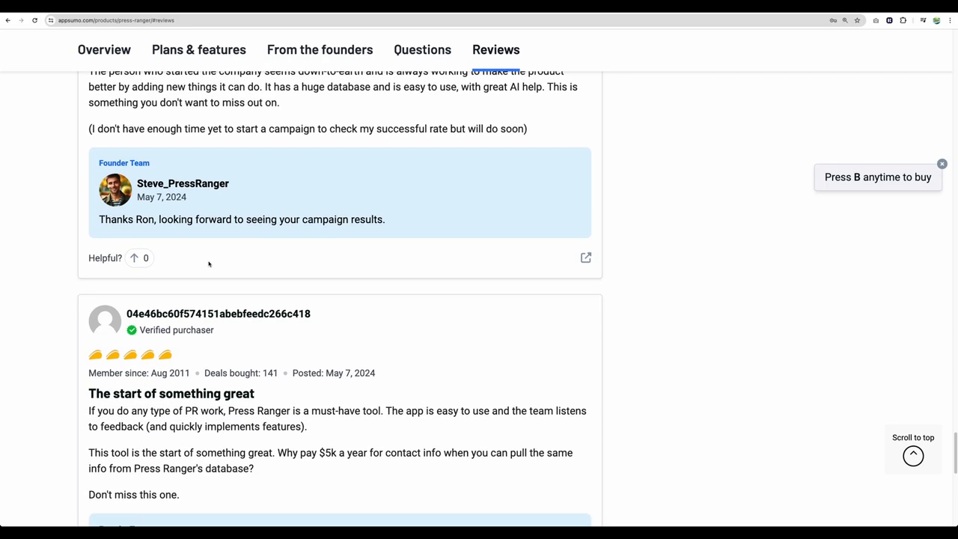
pyautogui.scroll(-3)
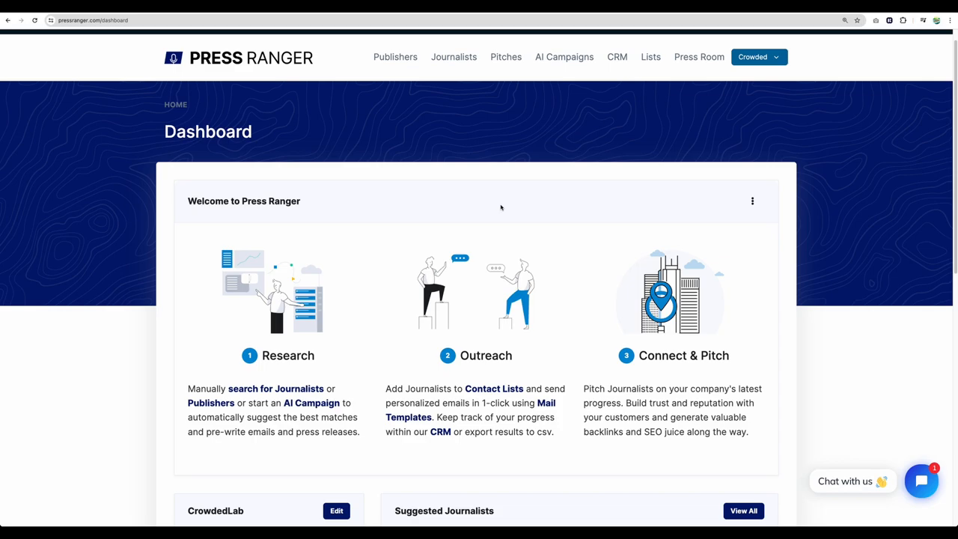
# Step: Look over CrowdedLab's welcome guide, company details and suggested journalists on the dashboard
pyautogui.scroll(-3)
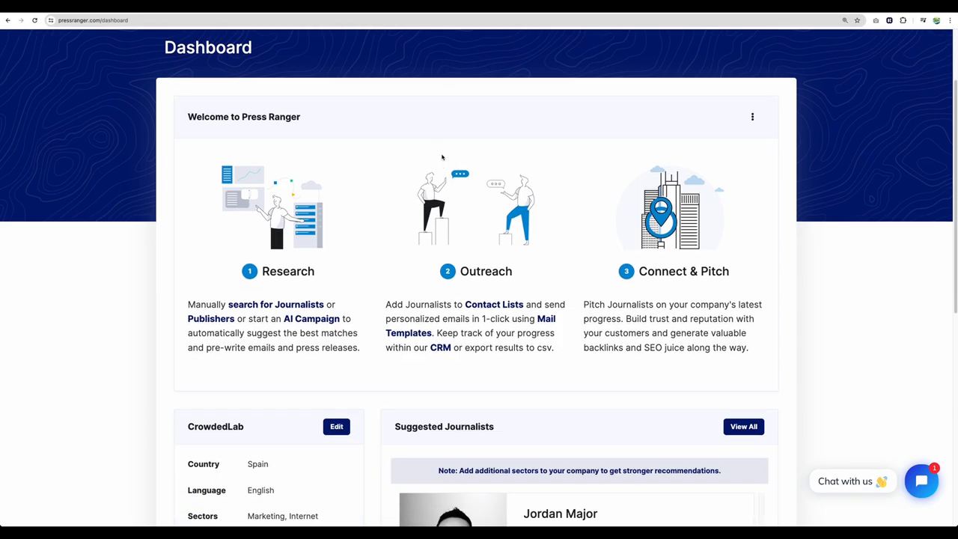
pyautogui.moveTo(231, 379)
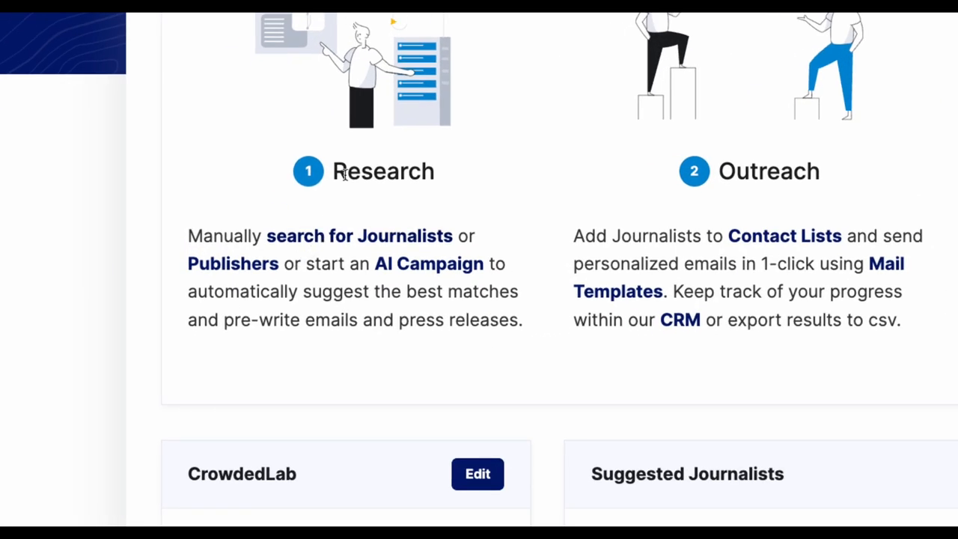
pyautogui.moveTo(219, 201)
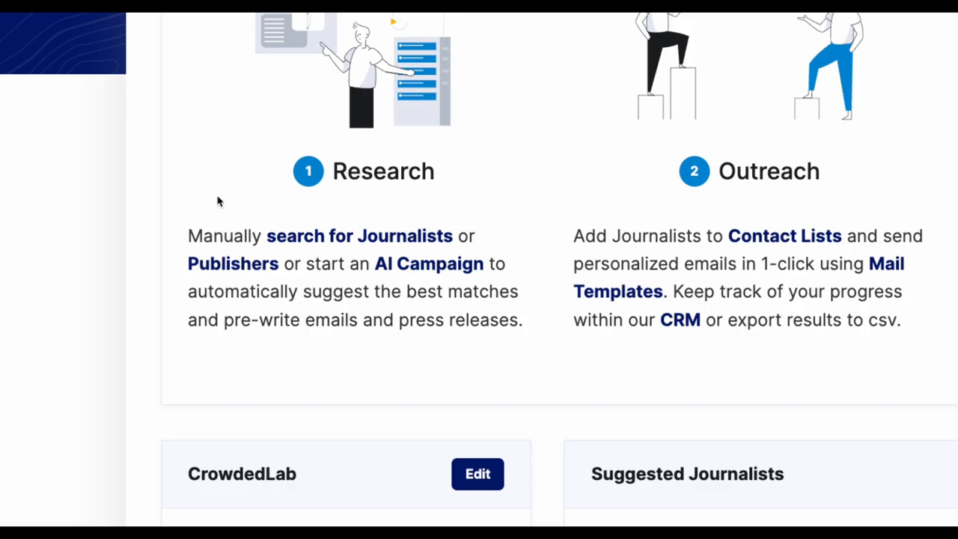
pyautogui.hscroll(3)
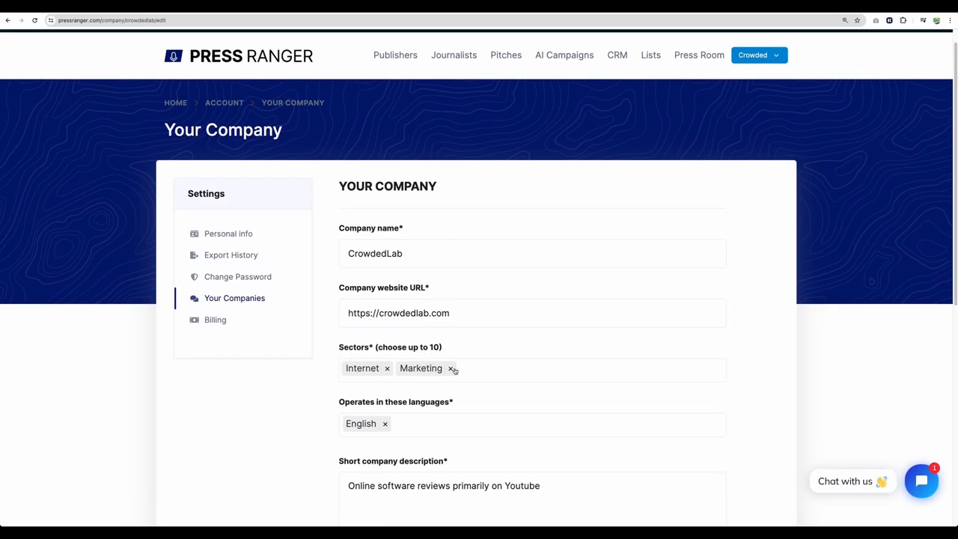
# Step: Review CrowdedLab's Sectors (Internet, Marketing) and Language (English) in Edit Your Company
pyautogui.tripleClick(444, 485)
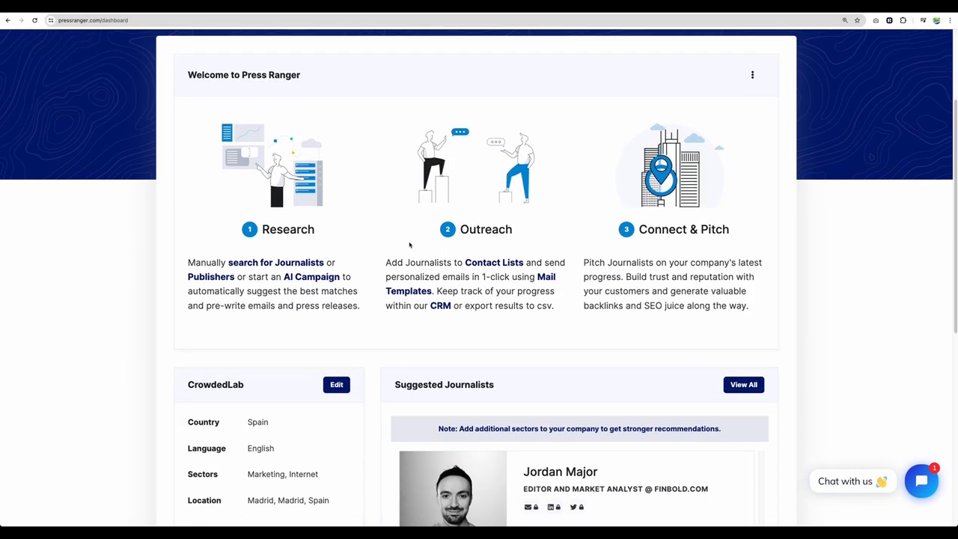
# Step: Filter Publishers to country United States of America, English language, Artificial Intelligence sector
pyautogui.scroll(-3)
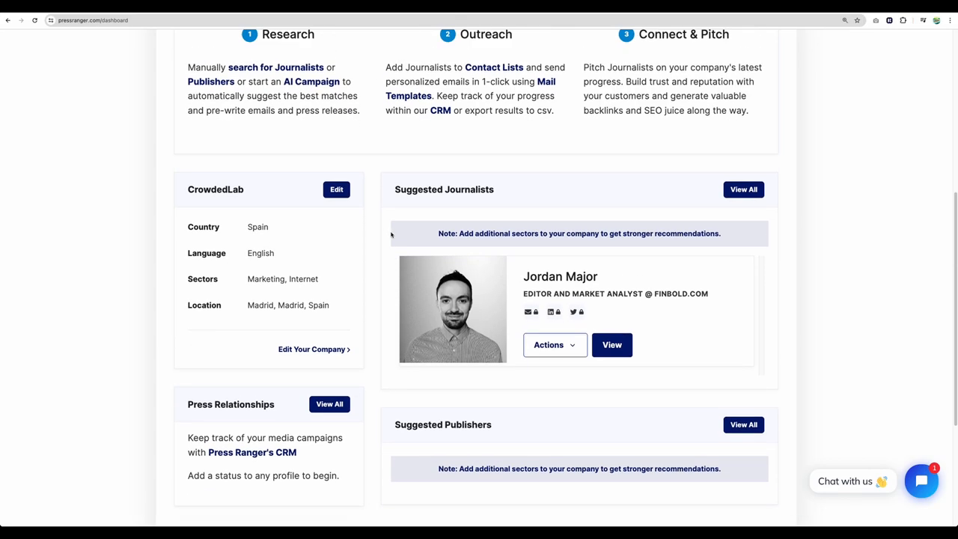
pyautogui.scroll(3)
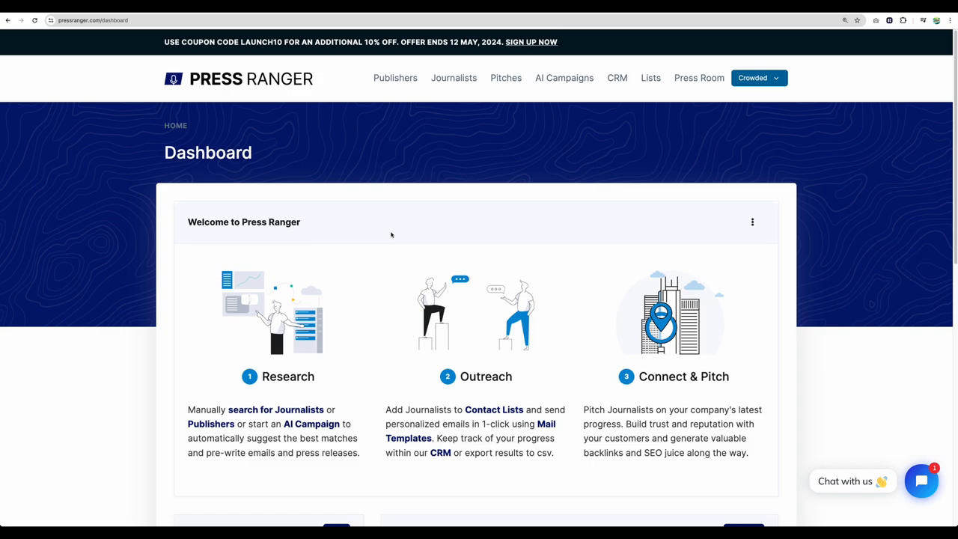
pyautogui.moveTo(404, 116)
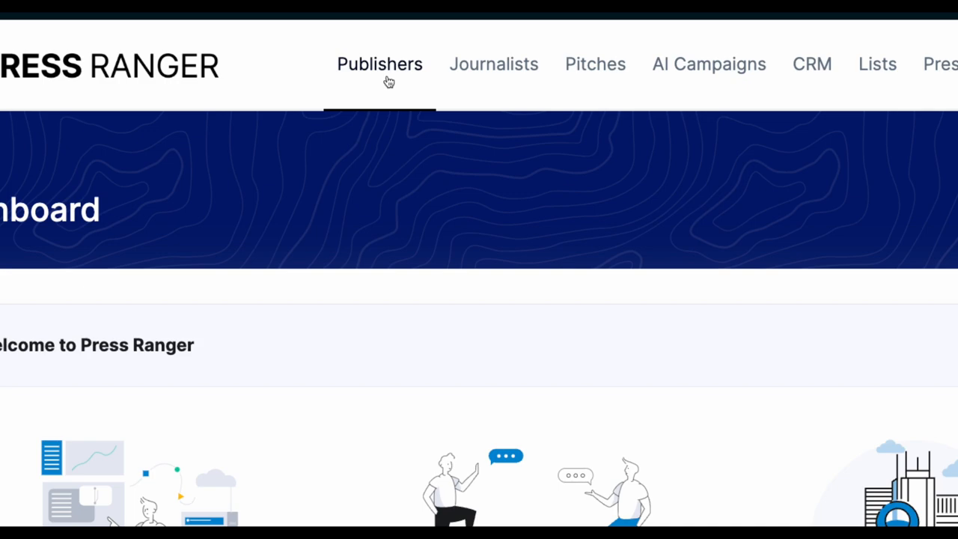
pyautogui.click(380, 63)
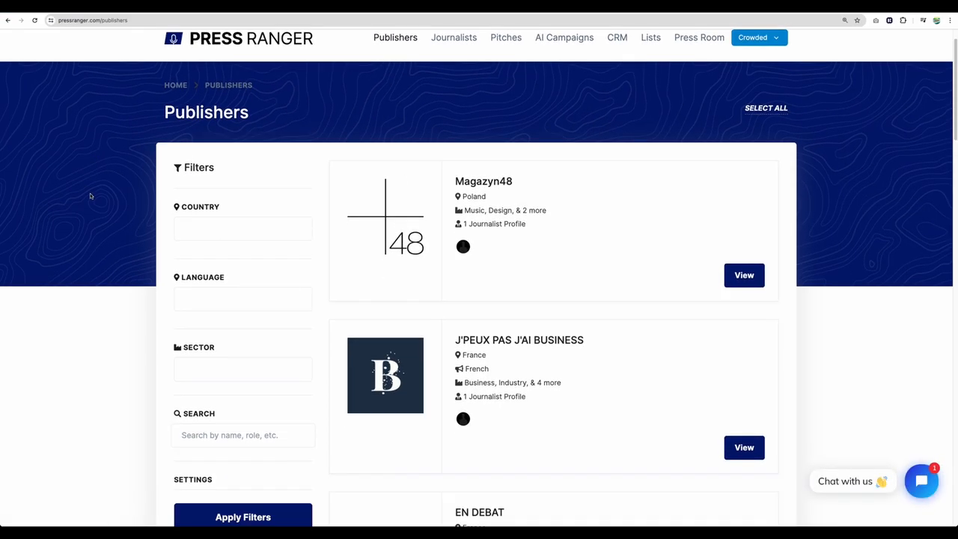
pyautogui.moveTo(83, 201)
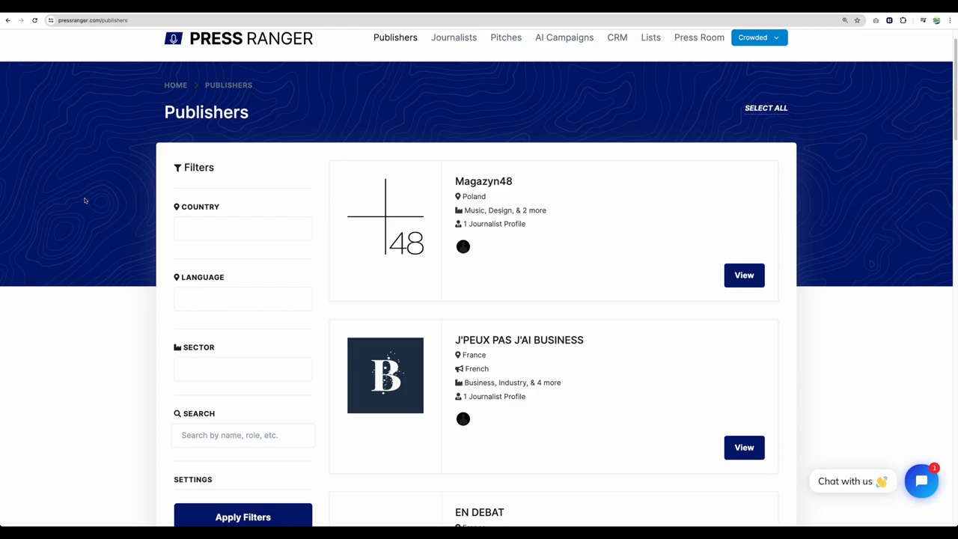
pyautogui.moveTo(68, 216)
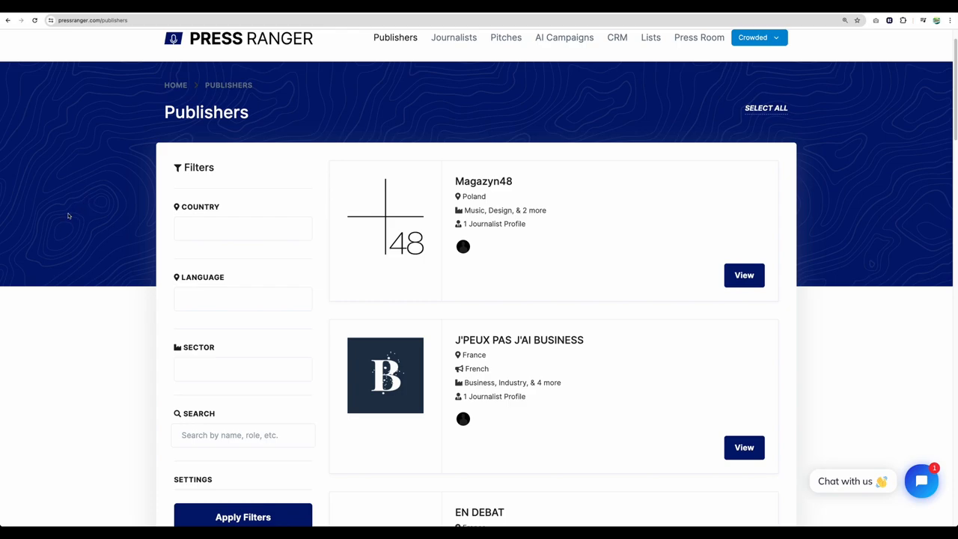
pyautogui.click(243, 229)
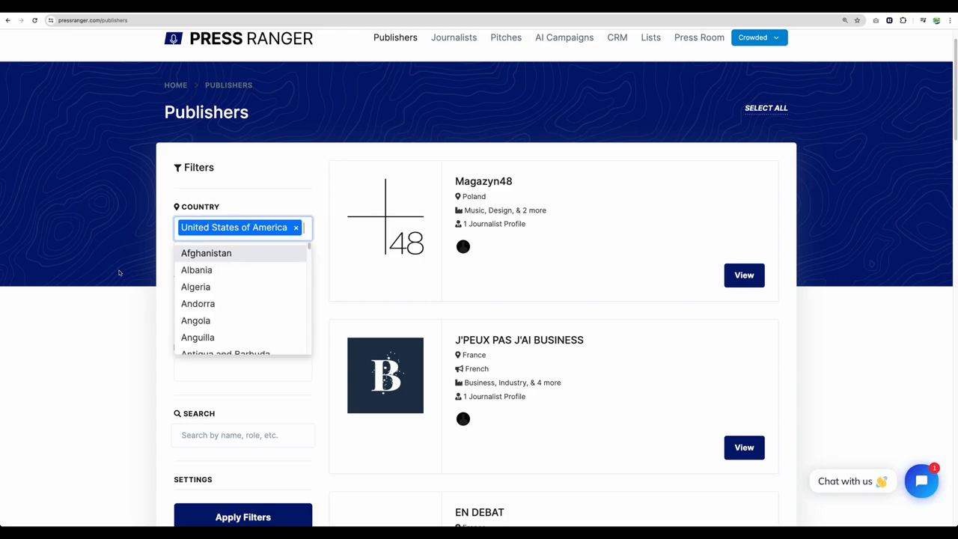
pyautogui.click(242, 297)
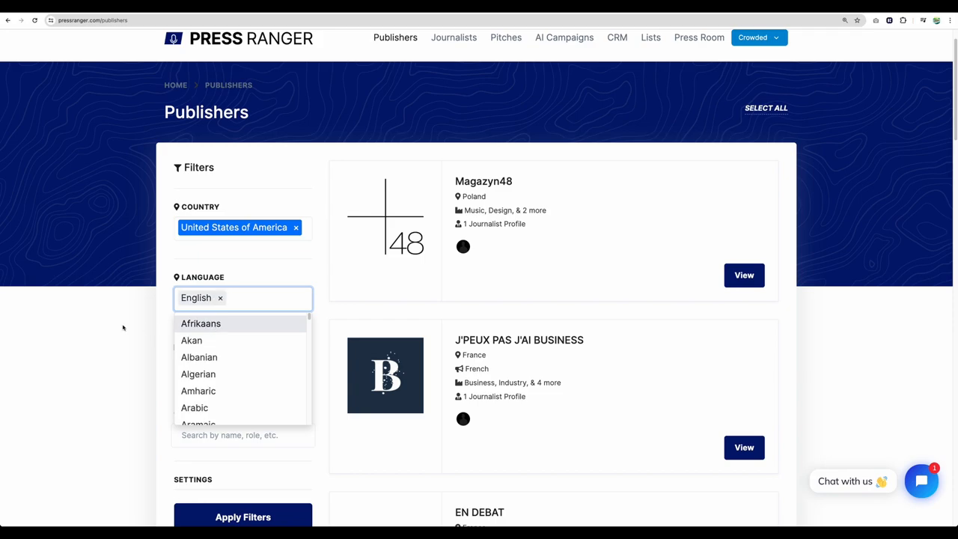
pyautogui.click(128, 337)
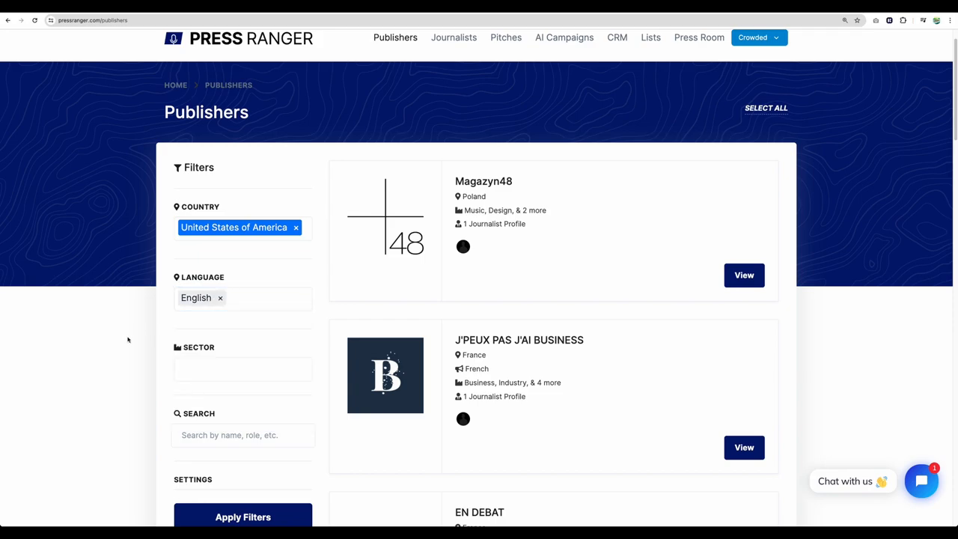
pyautogui.click(242, 368)
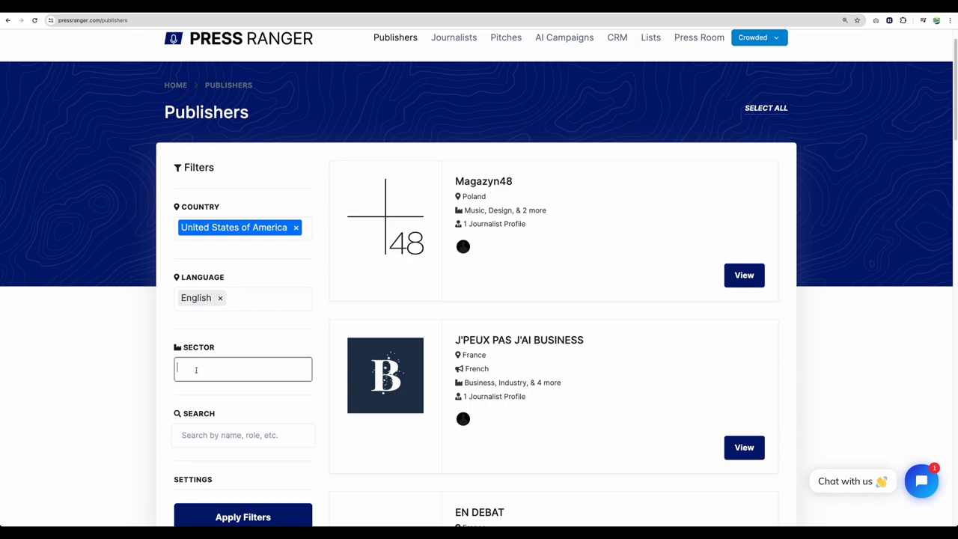
pyautogui.write('art')
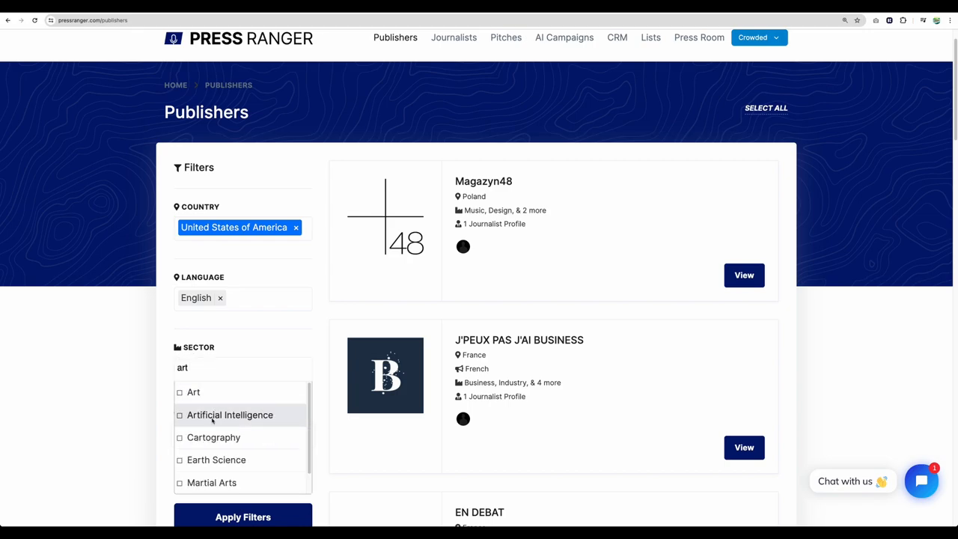
pyautogui.click(230, 414)
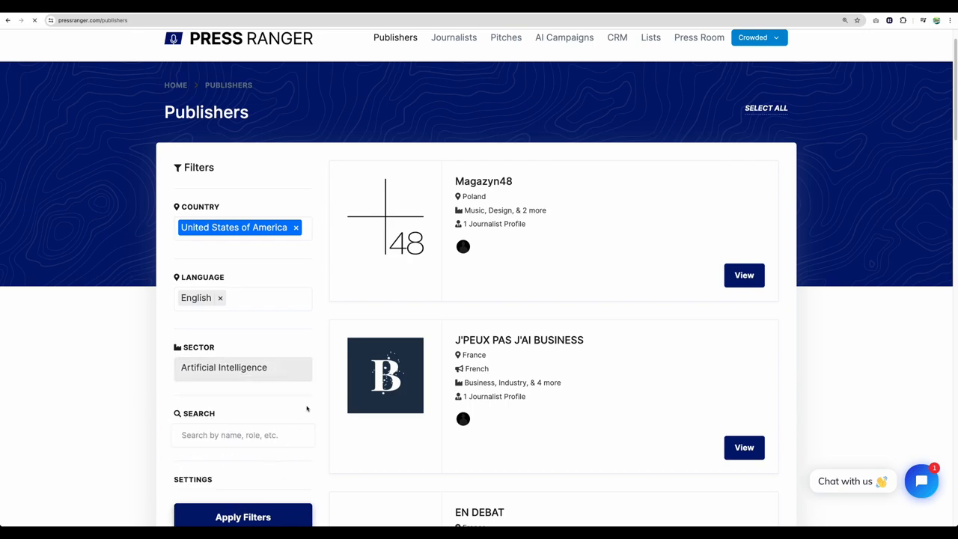
pyautogui.click(242, 517)
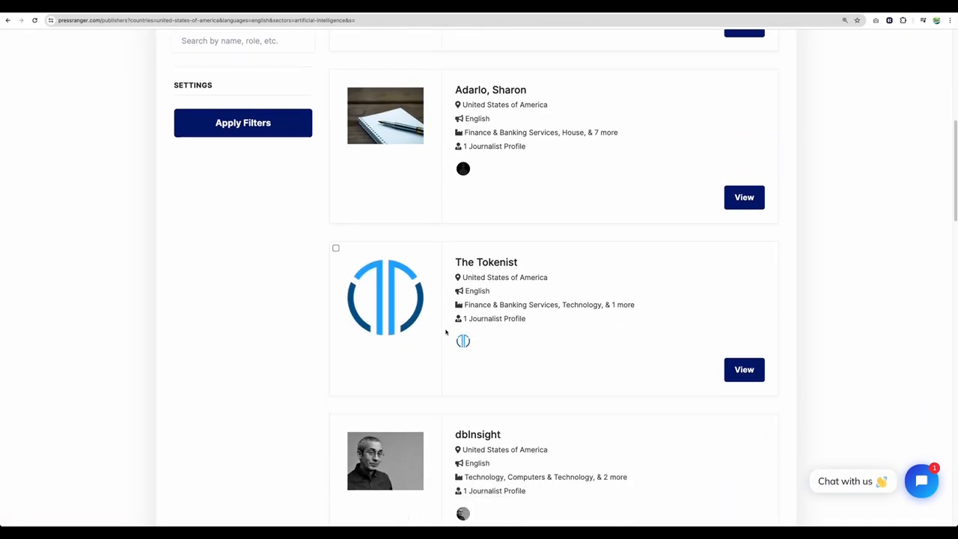
pyautogui.scroll(3)
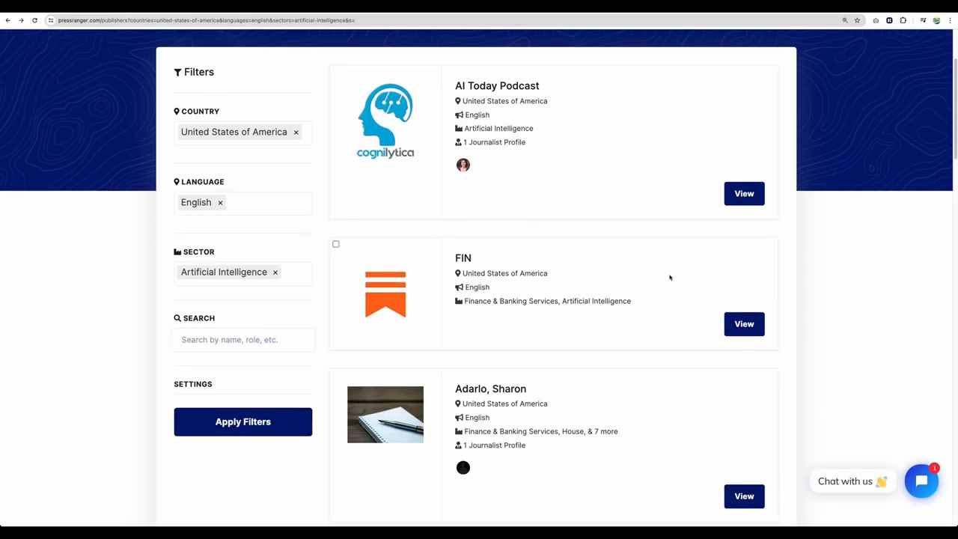
pyautogui.scroll(-3)
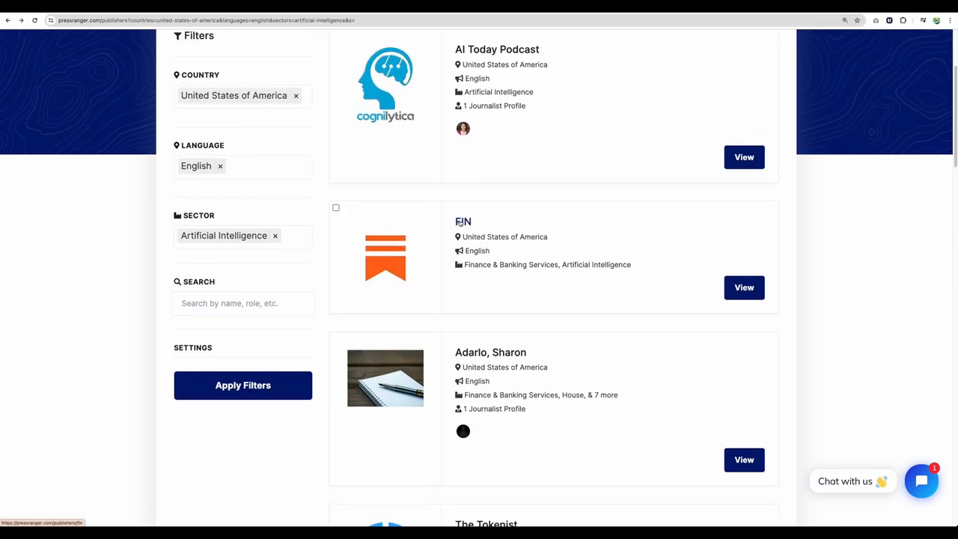
pyautogui.click(744, 288)
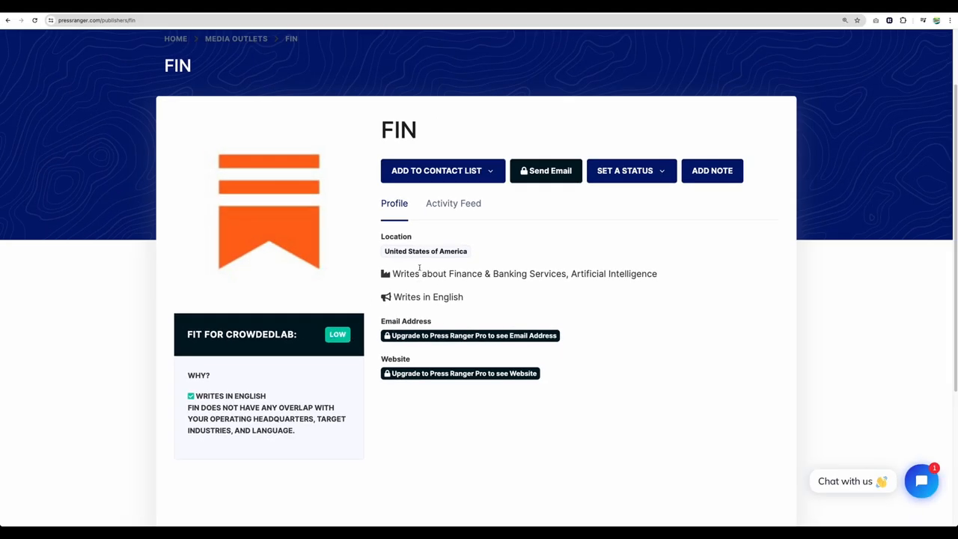
pyautogui.click(7, 21)
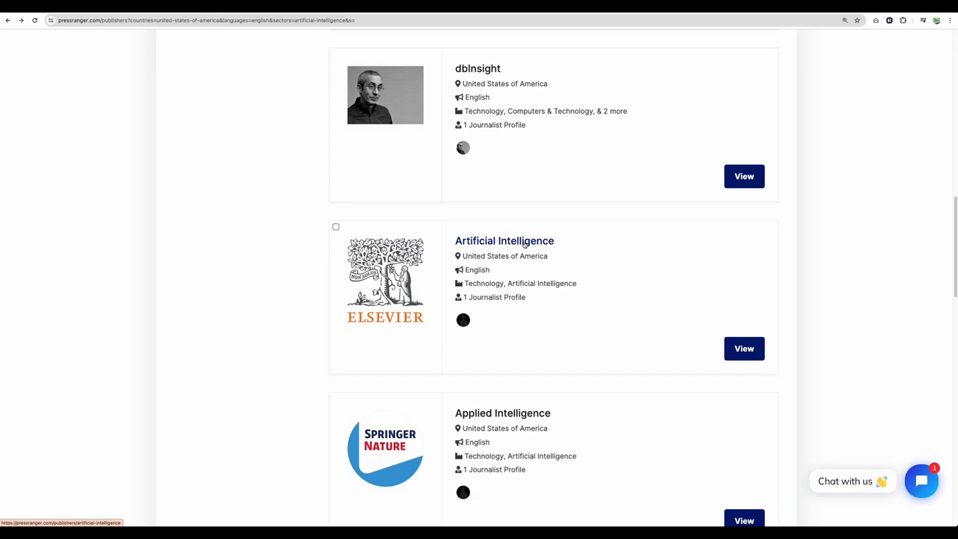
pyautogui.scroll(3)
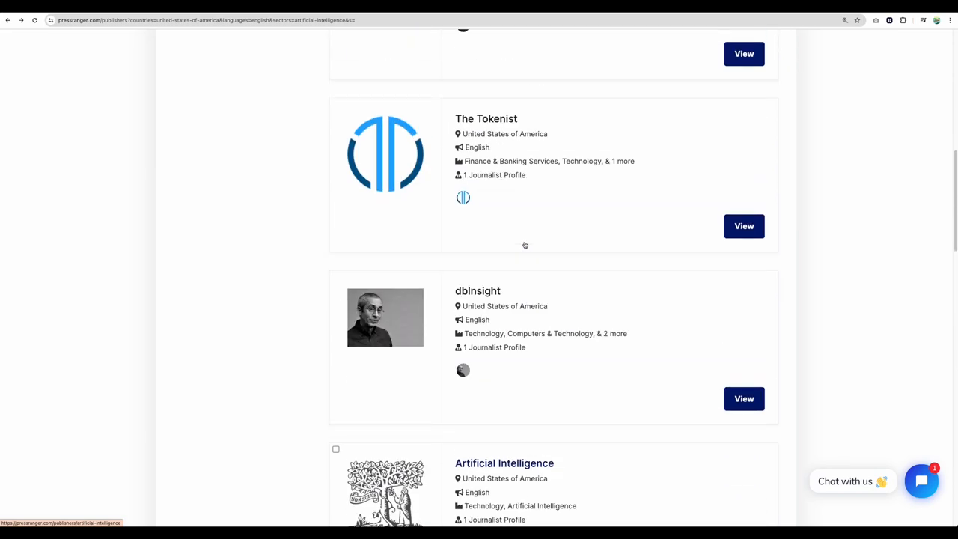
pyautogui.scroll(3)
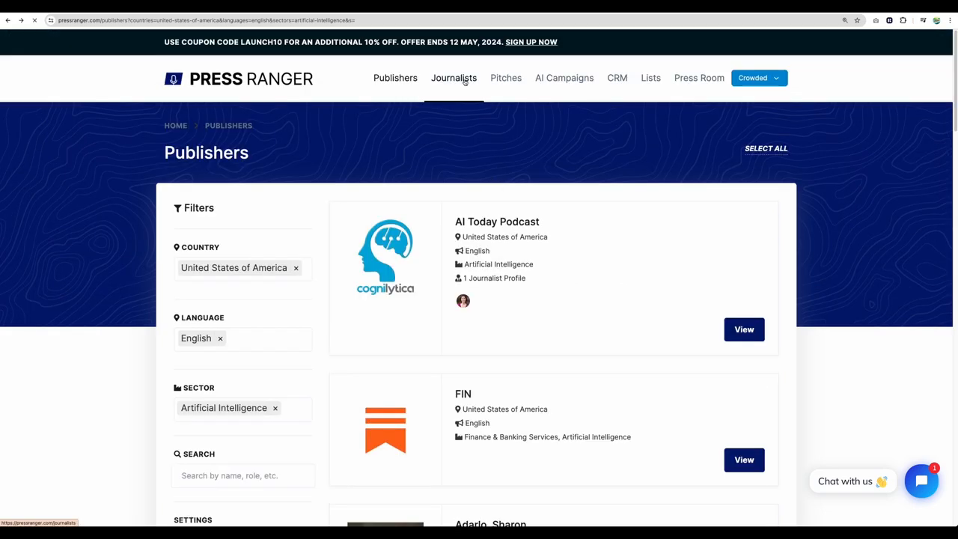
# Step: Filter Journalists to United States of America, English and the Artificial Intelligence sector
pyautogui.click(453, 78)
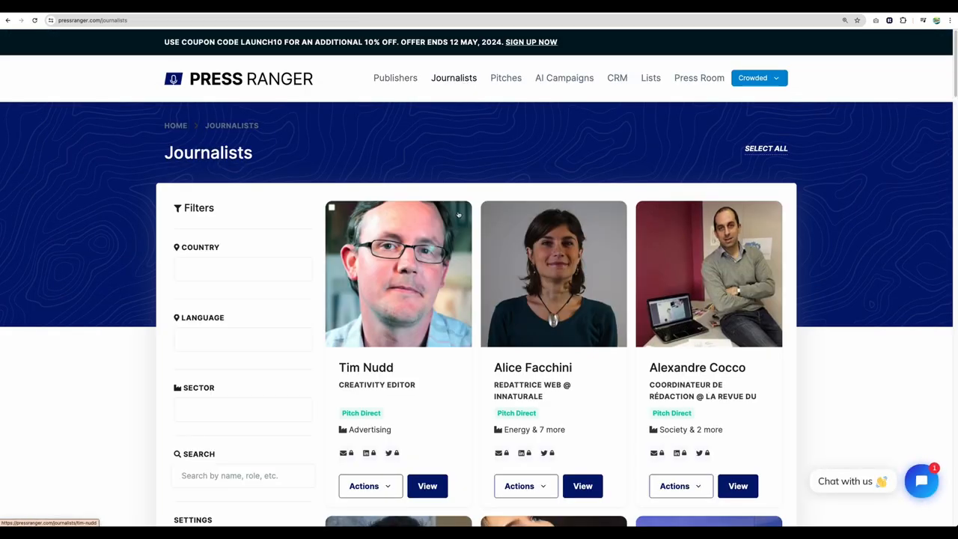
pyautogui.click(243, 269)
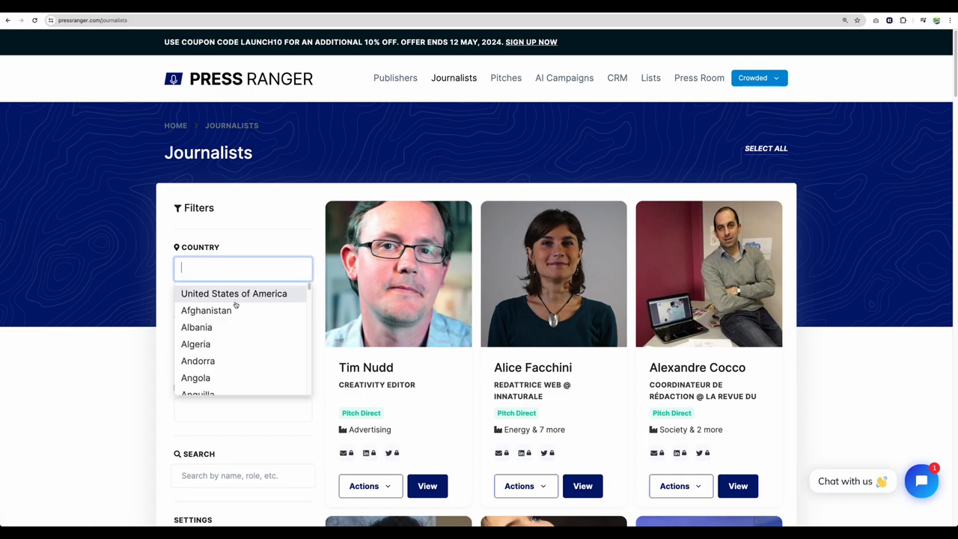
pyautogui.click(234, 293)
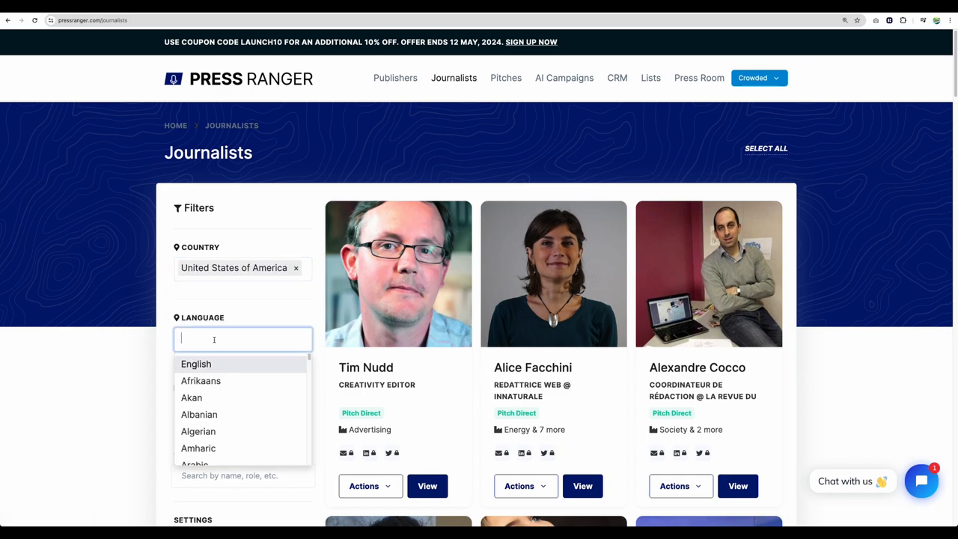
pyautogui.click(196, 364)
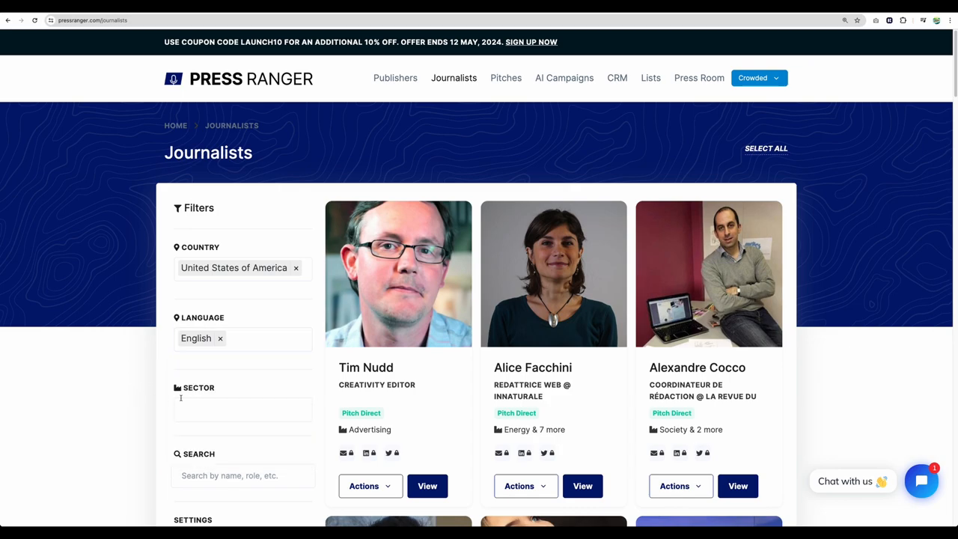
pyautogui.write('arti')
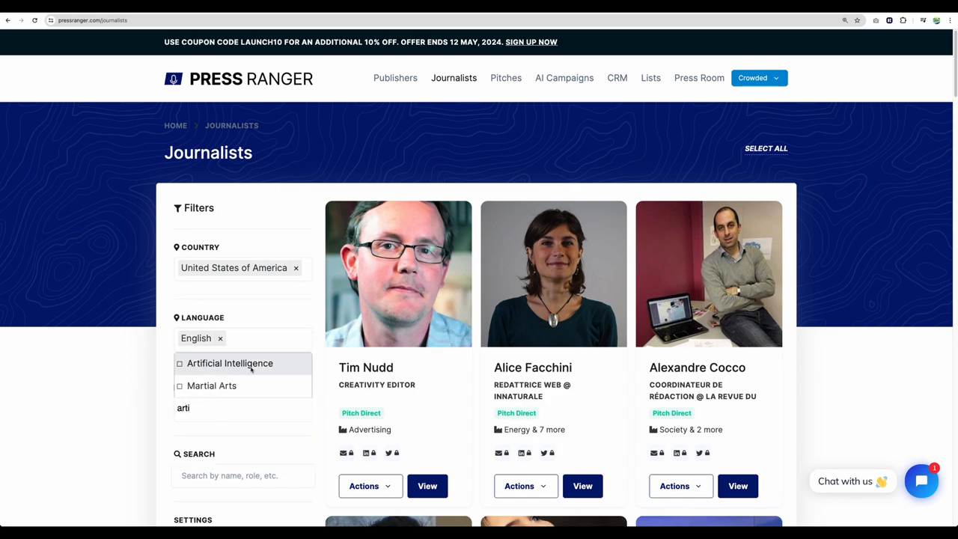
pyautogui.click(230, 363)
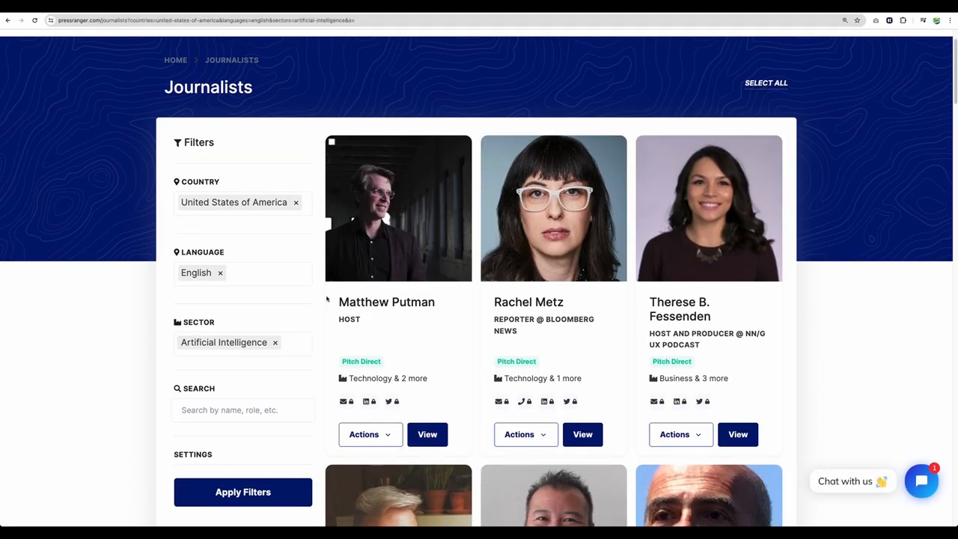
pyautogui.scroll(-3)
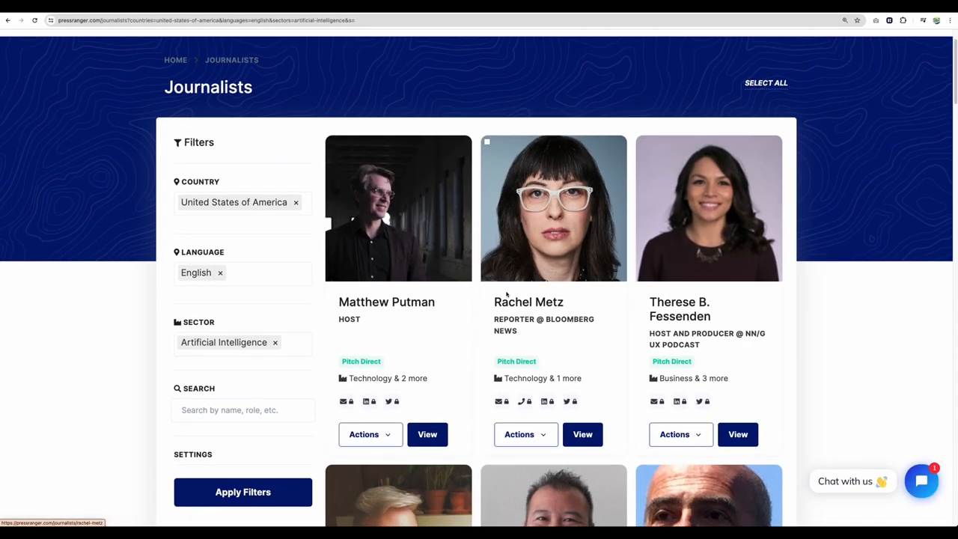
pyautogui.scroll(-3)
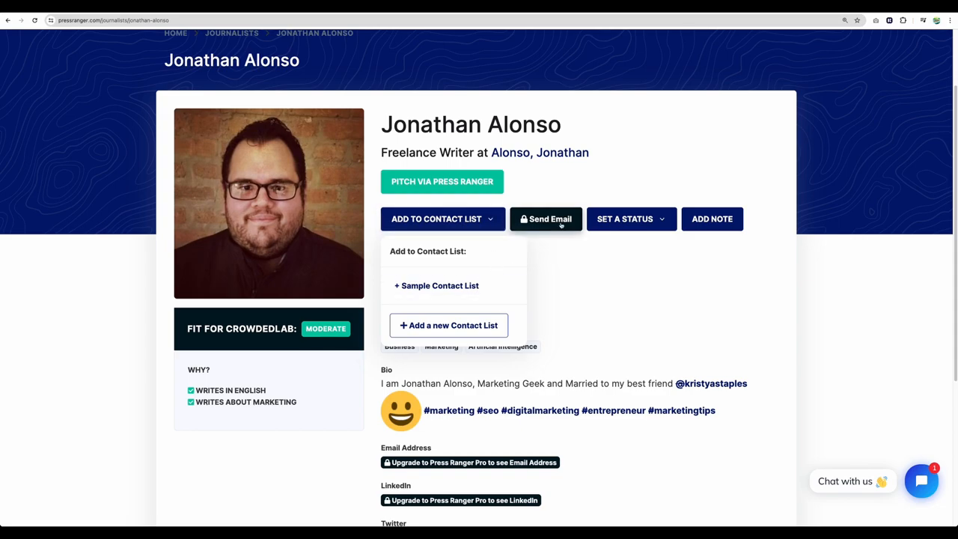
pyautogui.click(631, 219)
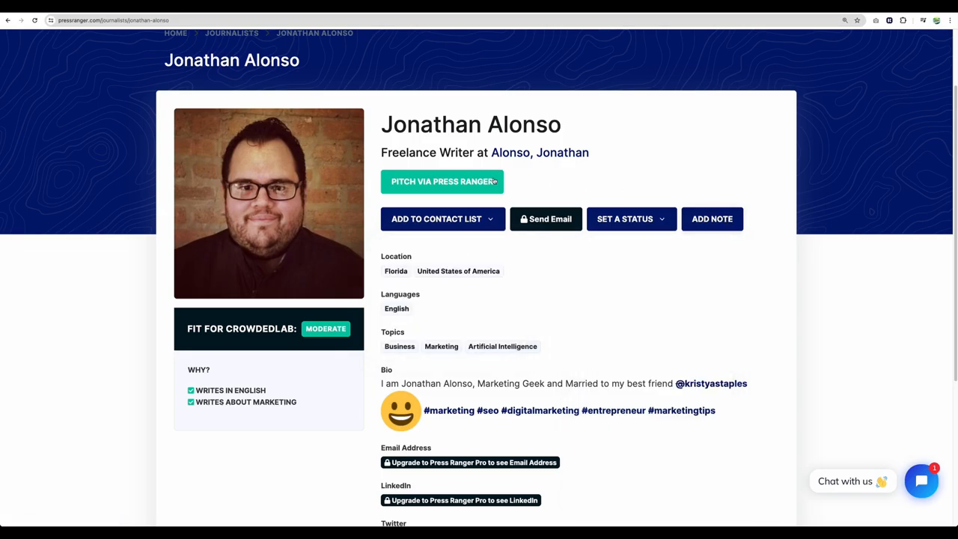
pyautogui.click(443, 181)
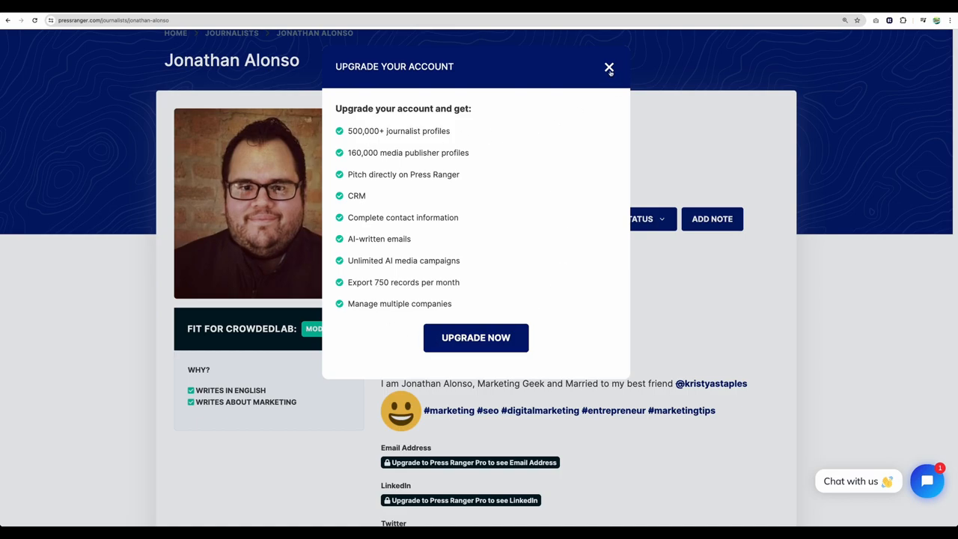
pyautogui.click(609, 68)
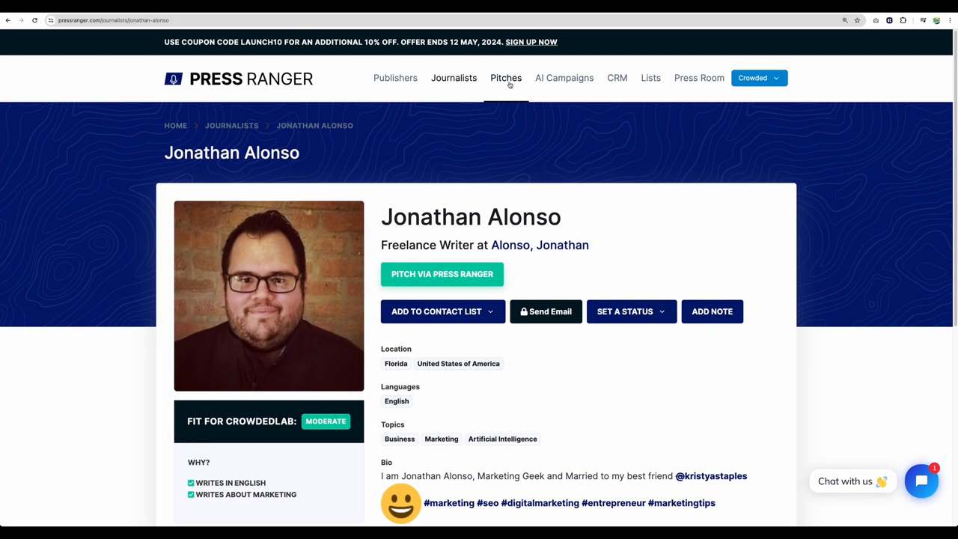
# Step: Browse the Pitches and AI Campaigns pages, then view the empty CRM board
pyautogui.click(506, 77)
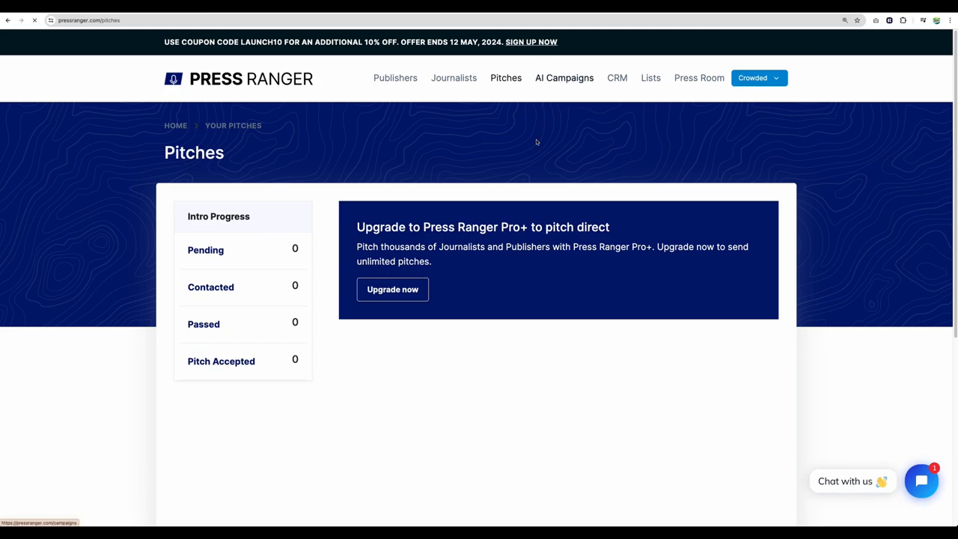
pyautogui.click(564, 78)
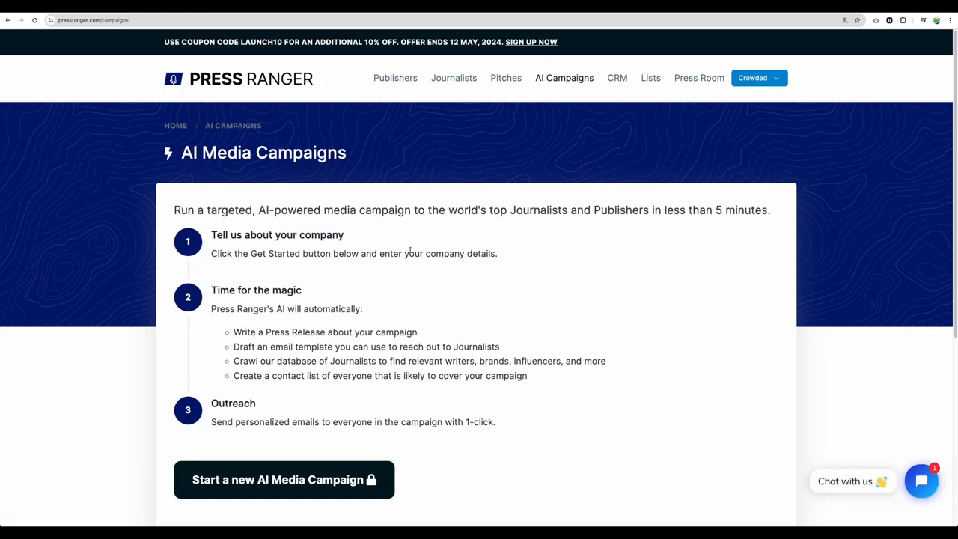
pyautogui.moveTo(417, 234)
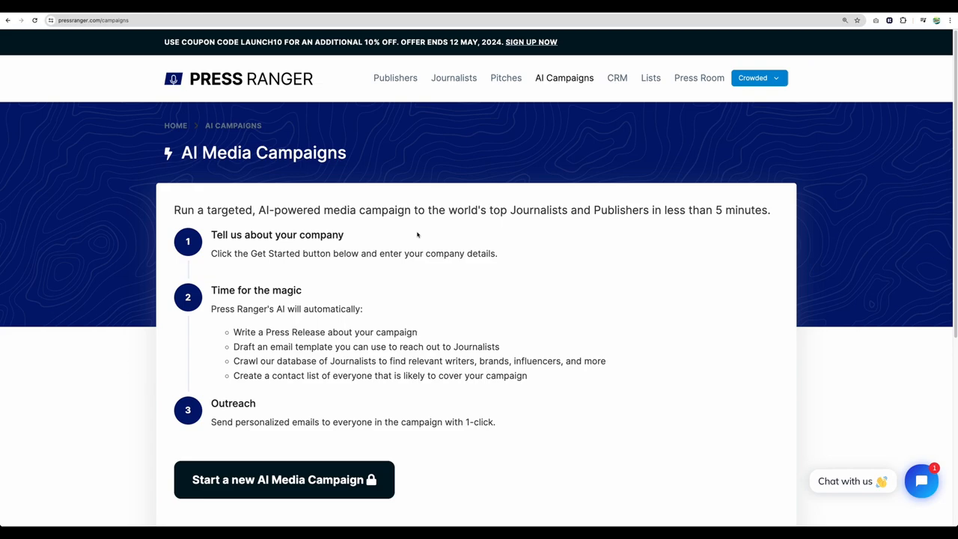
pyautogui.scroll(3)
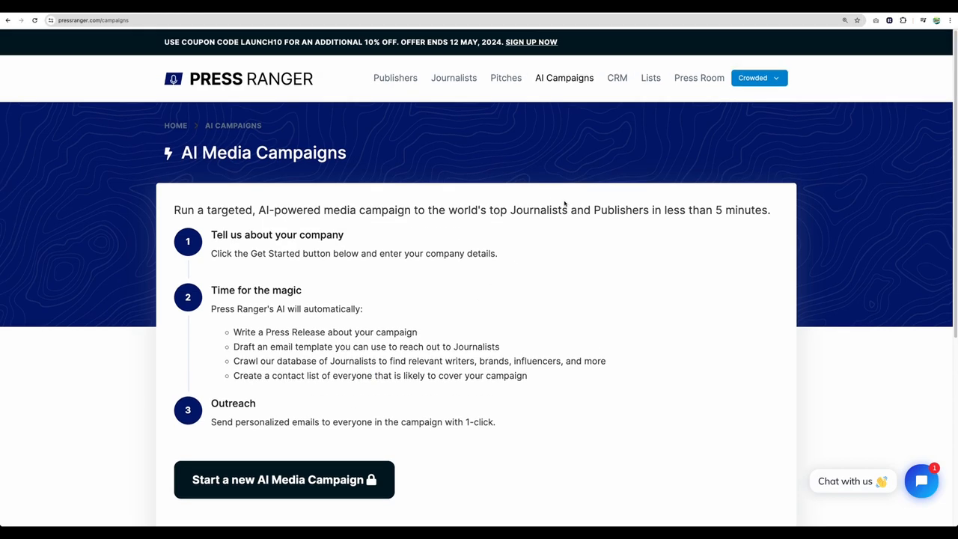
pyautogui.click(617, 78)
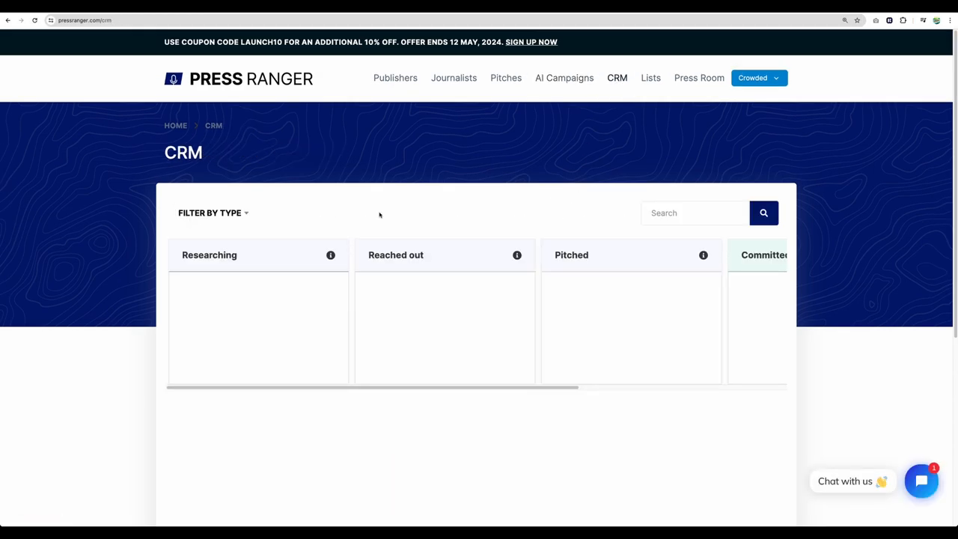
pyautogui.moveTo(502, 228)
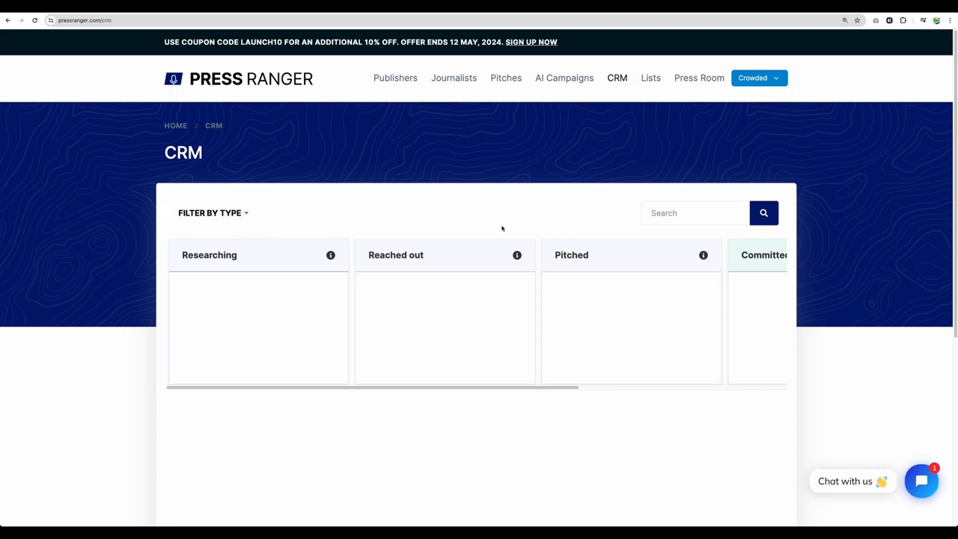
# Step: View Contact Lists, cancel a new contact list unsaved, and go to Press Room
pyautogui.scroll(-3)
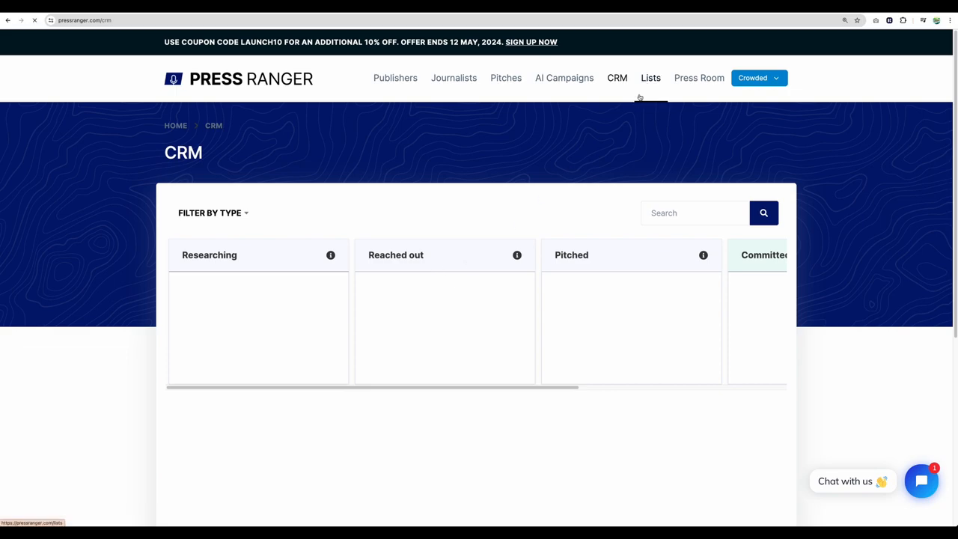
pyautogui.click(651, 77)
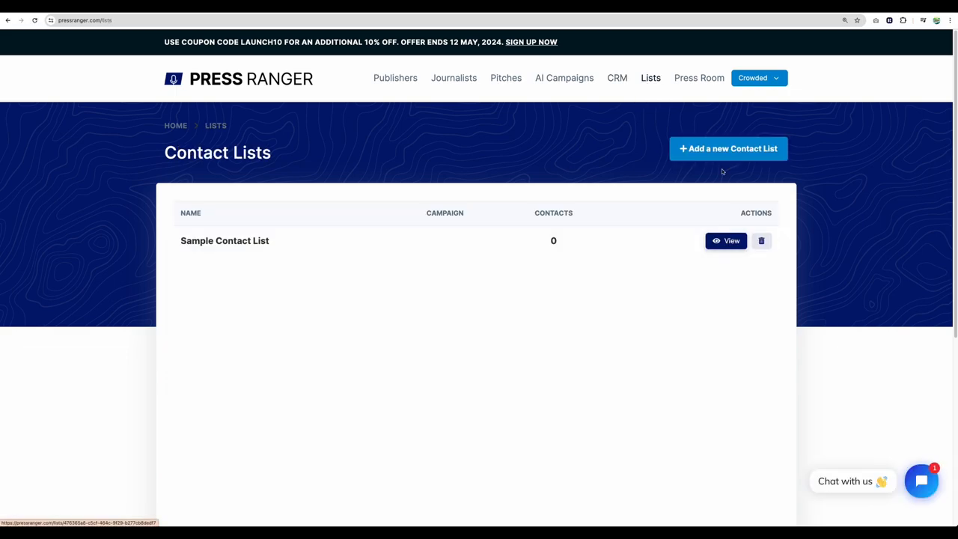
pyautogui.click(728, 148)
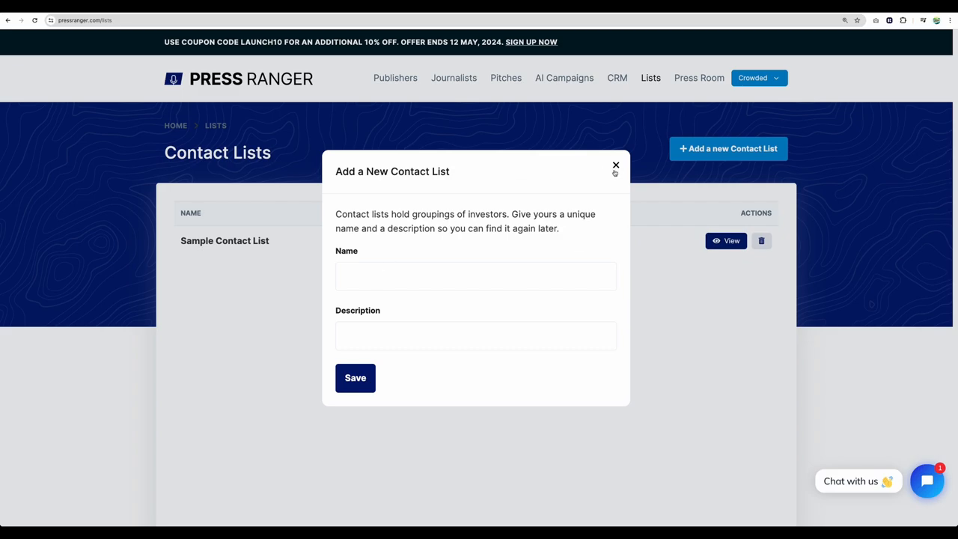
pyautogui.click(616, 164)
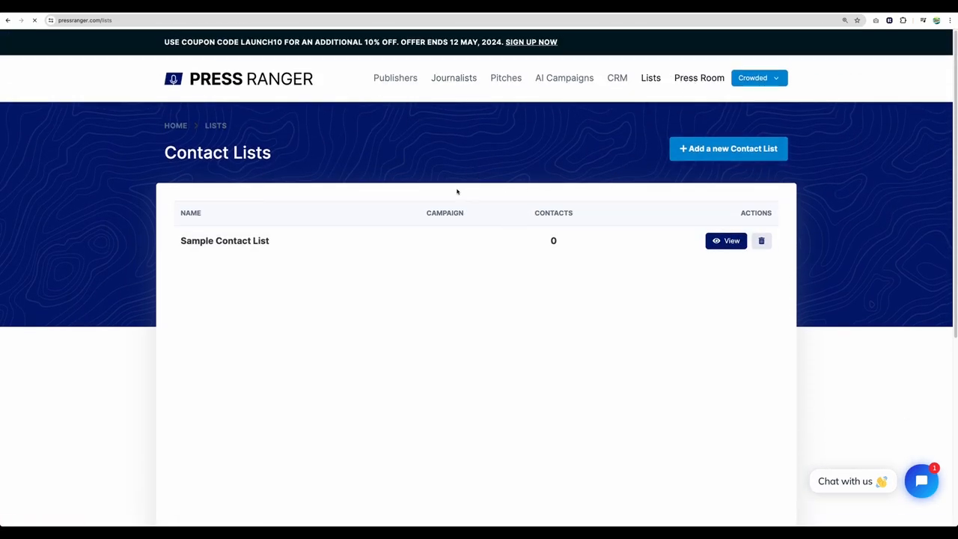
pyautogui.click(698, 78)
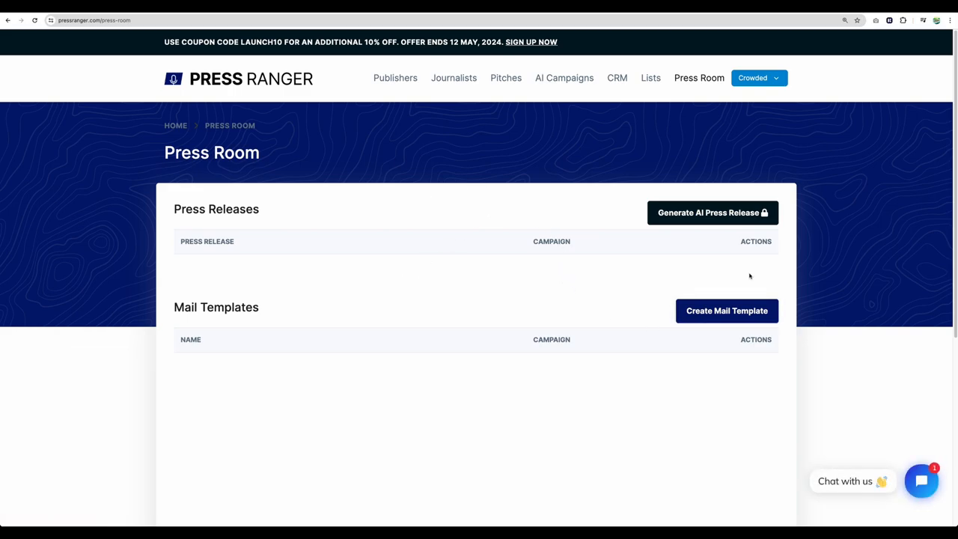
# Step: Return to the AppSumo Press Ranger deal page showing the $49 one-time plan
pyautogui.click(727, 311)
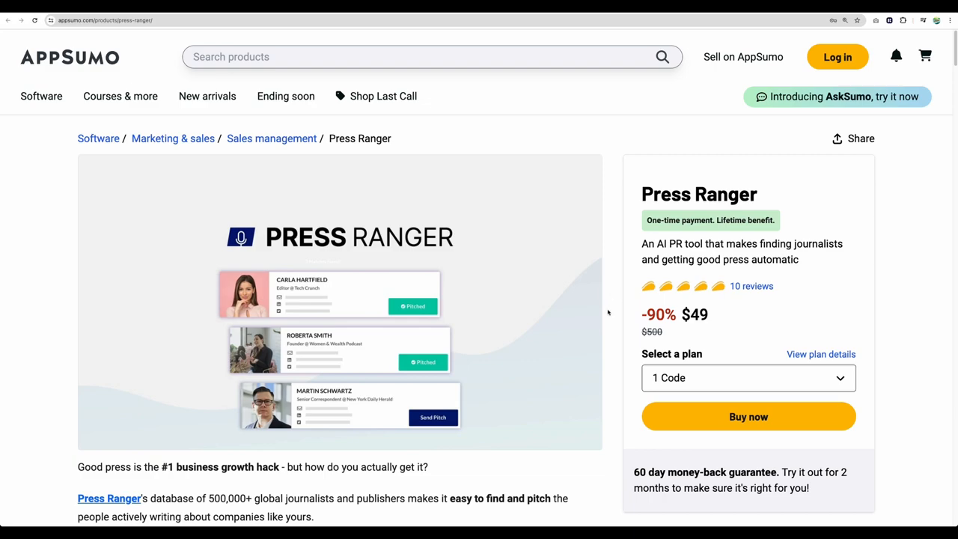
pyautogui.scroll(-3)
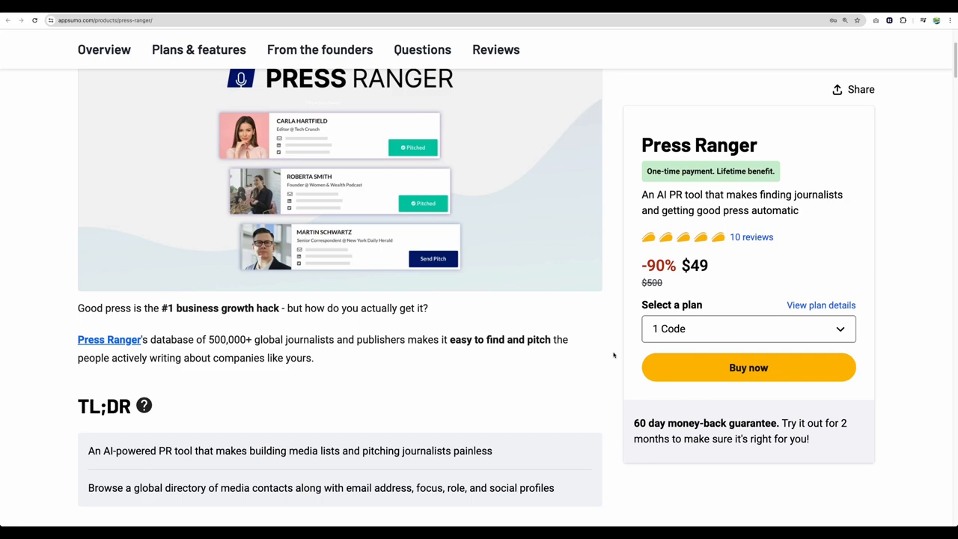
pyautogui.moveTo(618, 387)
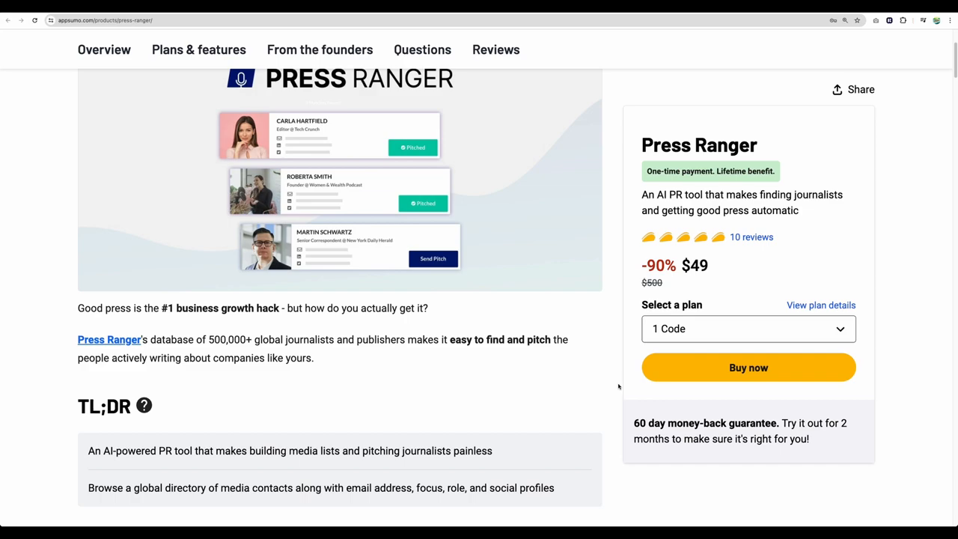
pyautogui.moveTo(334, 366)
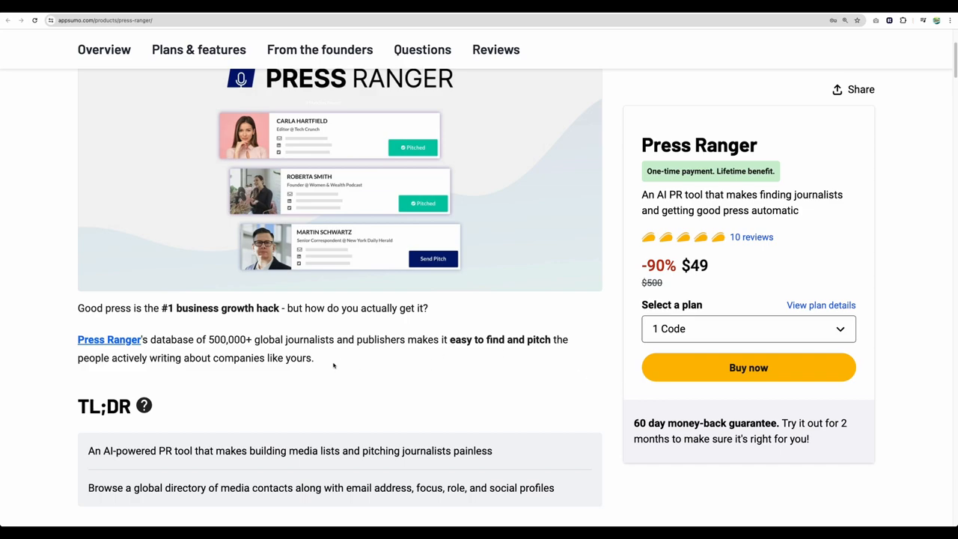
pyautogui.moveTo(329, 365)
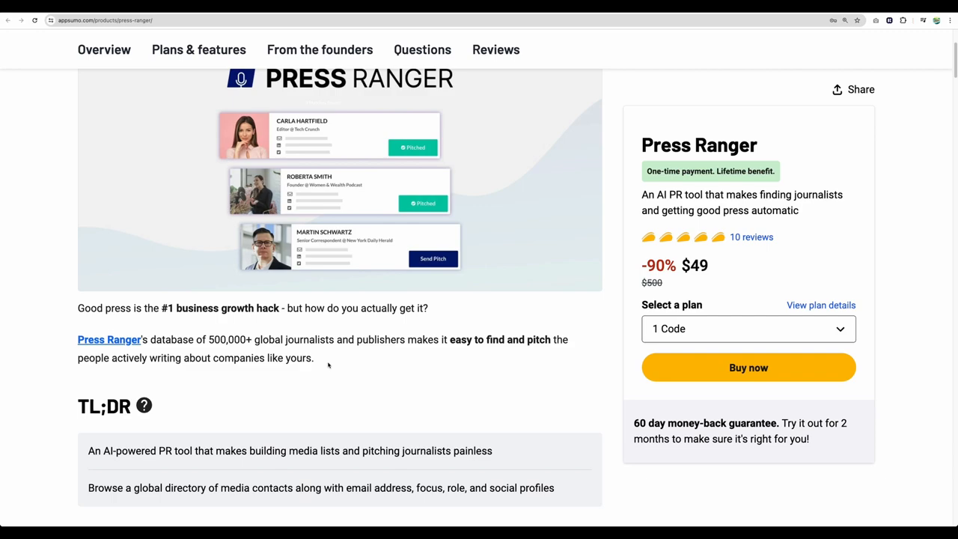
pyautogui.moveTo(591, 410)
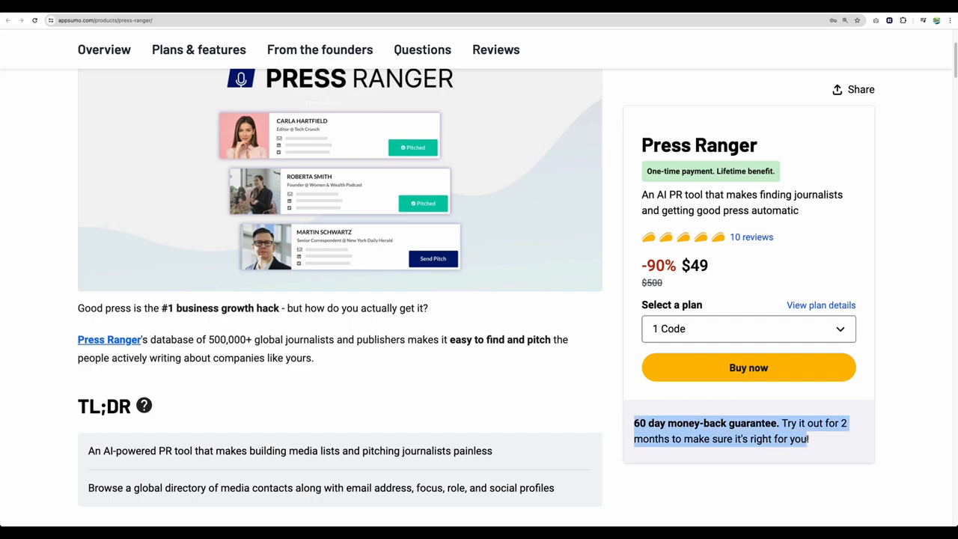
pyautogui.moveTo(827, 449)
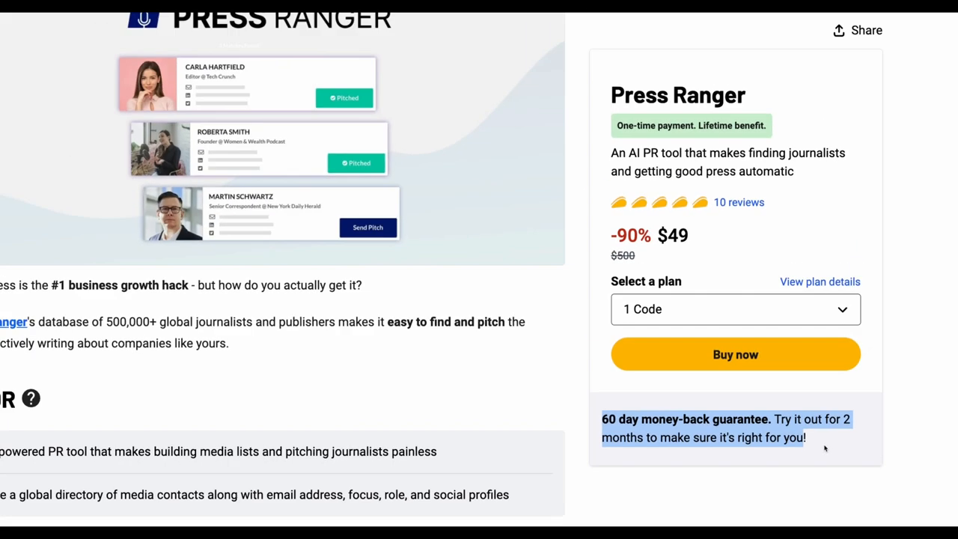
pyautogui.scroll(3)
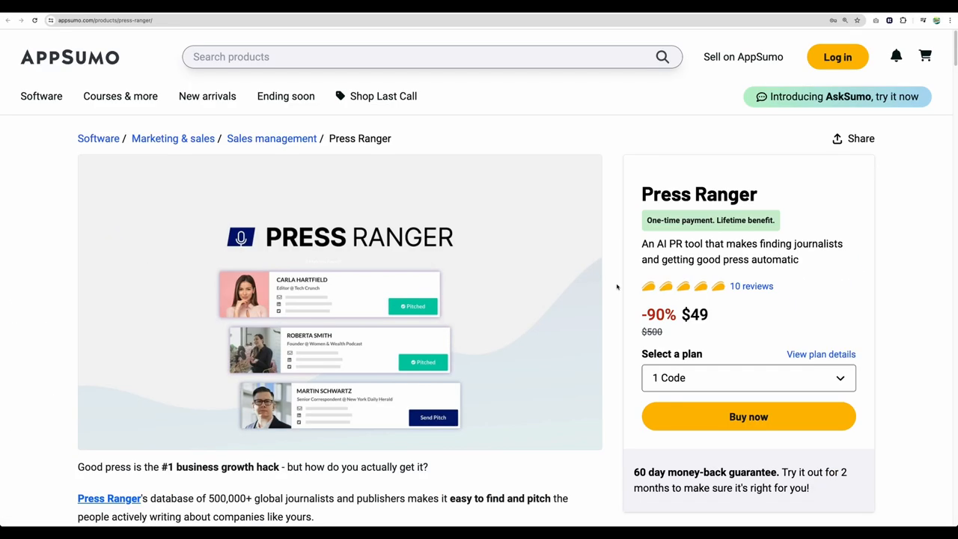